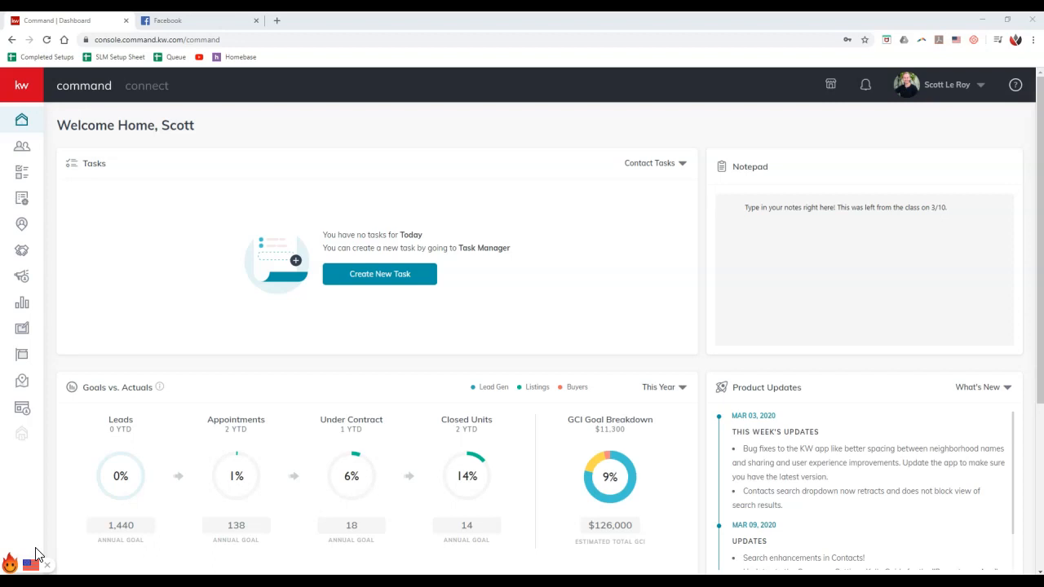
{"action": "mouse_move", "coordinate": [121, 388]}
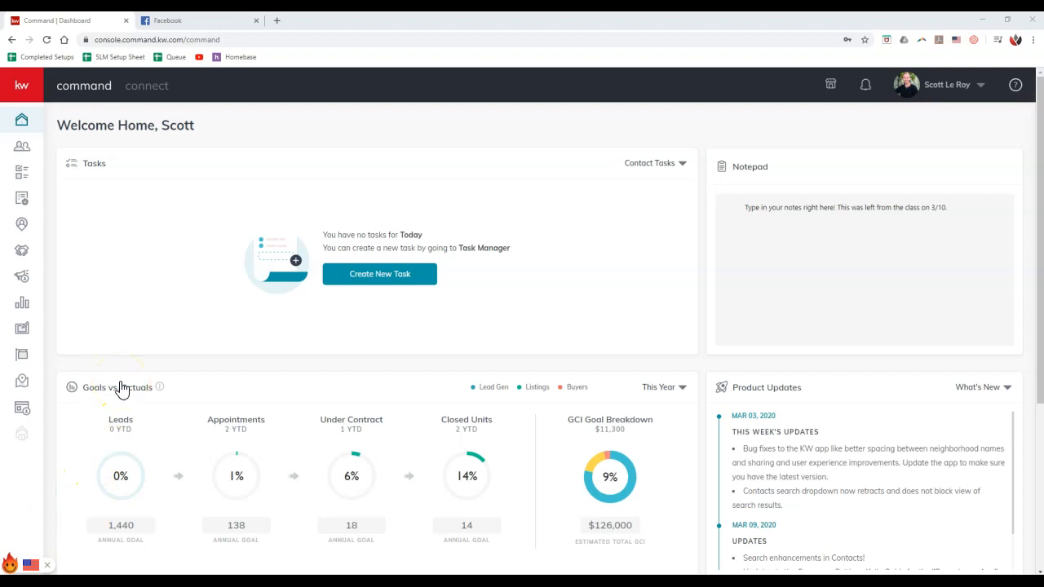
{"action": "mouse_move", "coordinate": [121, 388]}
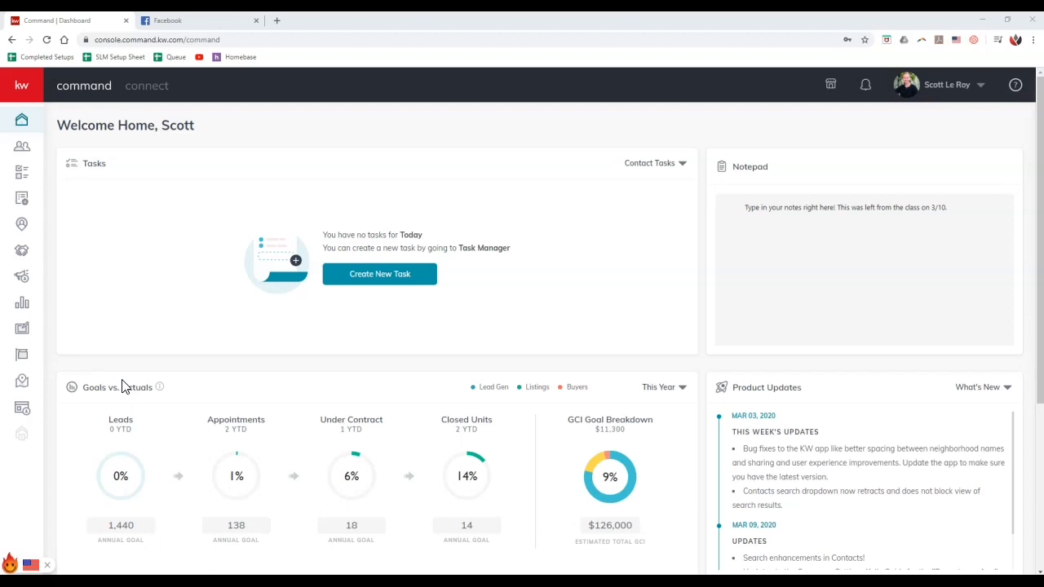
{"action": "mouse_move", "coordinate": [953, 90]}
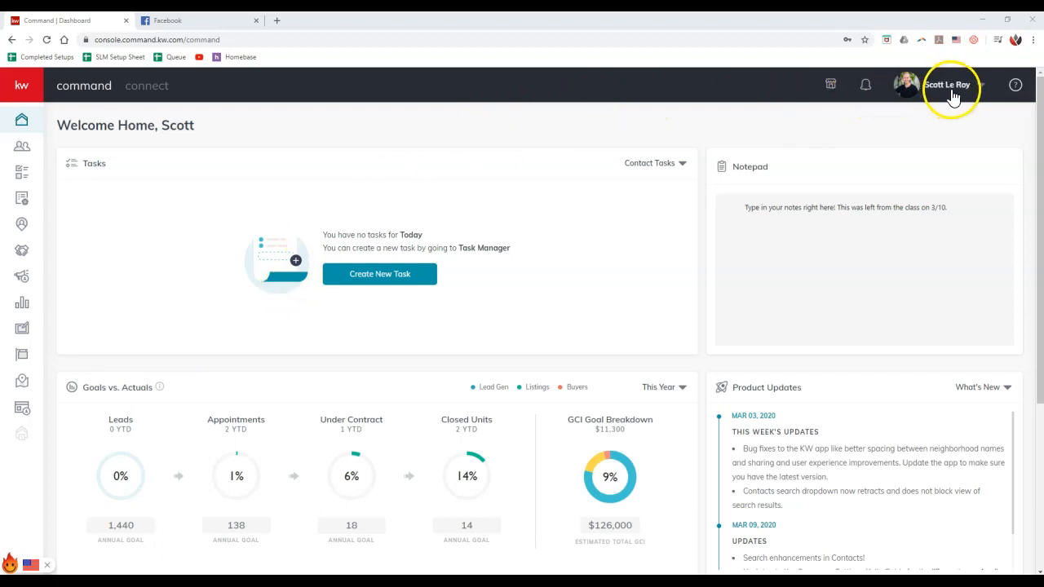
Open KW Command's Settings page from the profile menu to manage connected apps.
{"action": "left_click", "coordinate": [948, 85]}
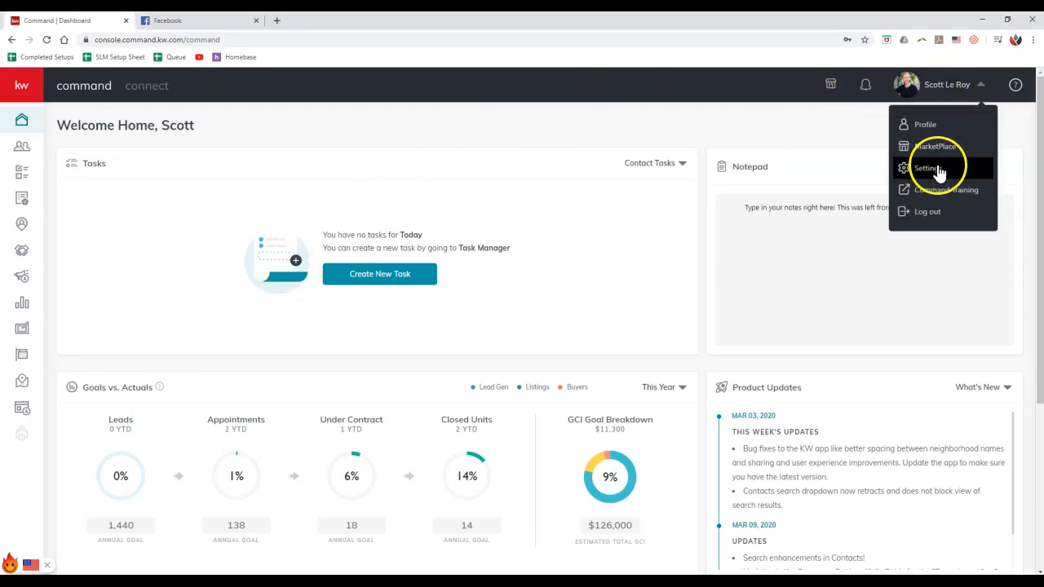
{"action": "left_click", "coordinate": [928, 168]}
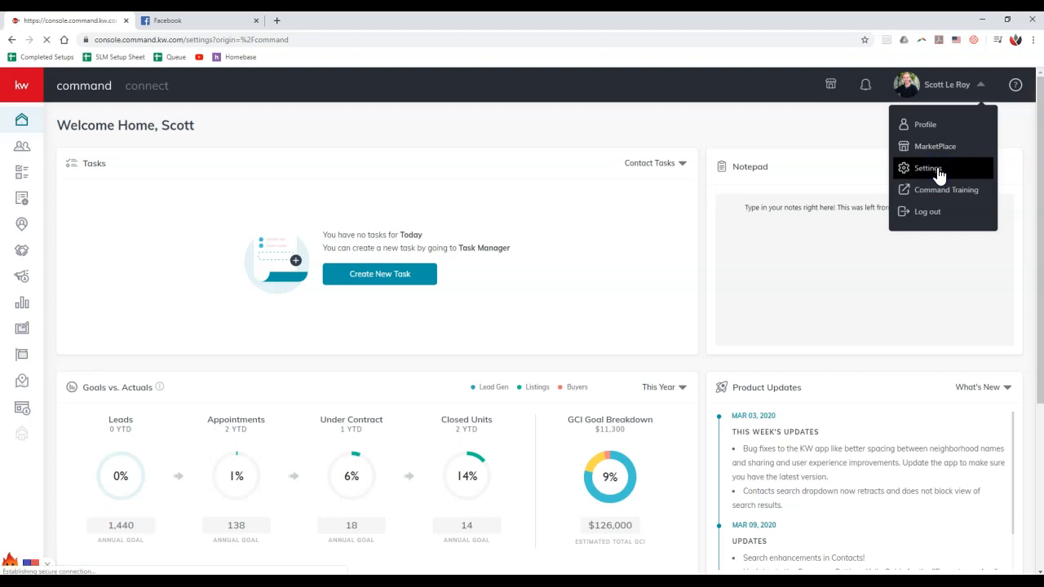
{"action": "left_click", "coordinate": [929, 168]}
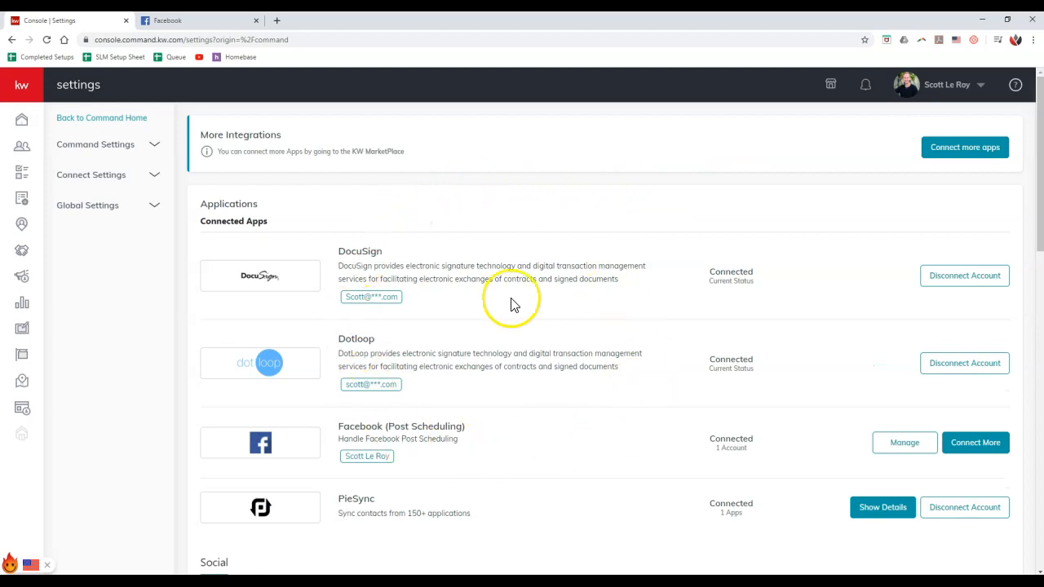
{"action": "mouse_move", "coordinate": [904, 453]}
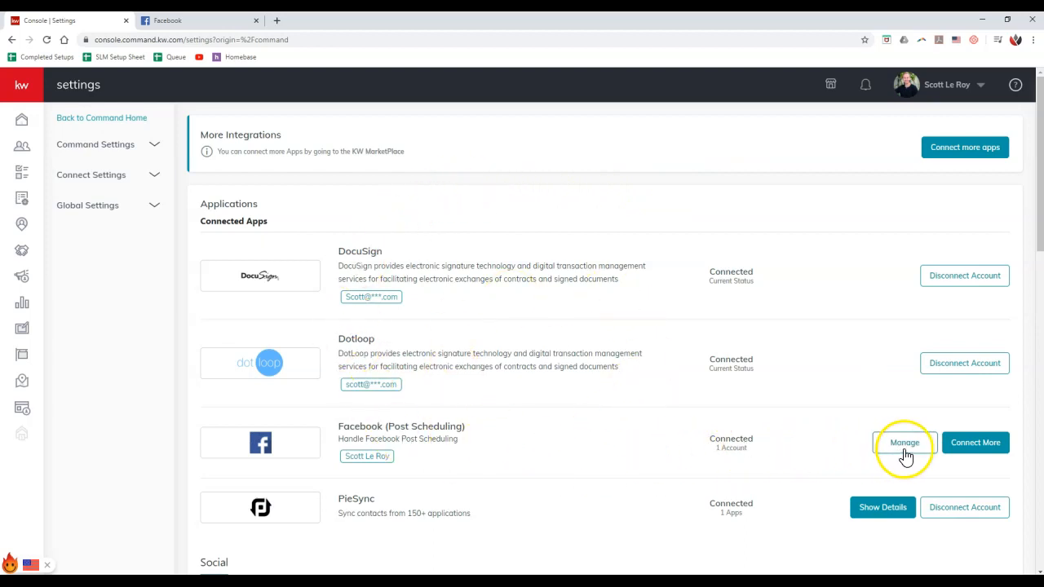
Disconnect the Facebook account from Post Scheduling via Manage, leaving it Not Connected.
{"action": "left_click", "coordinate": [904, 442]}
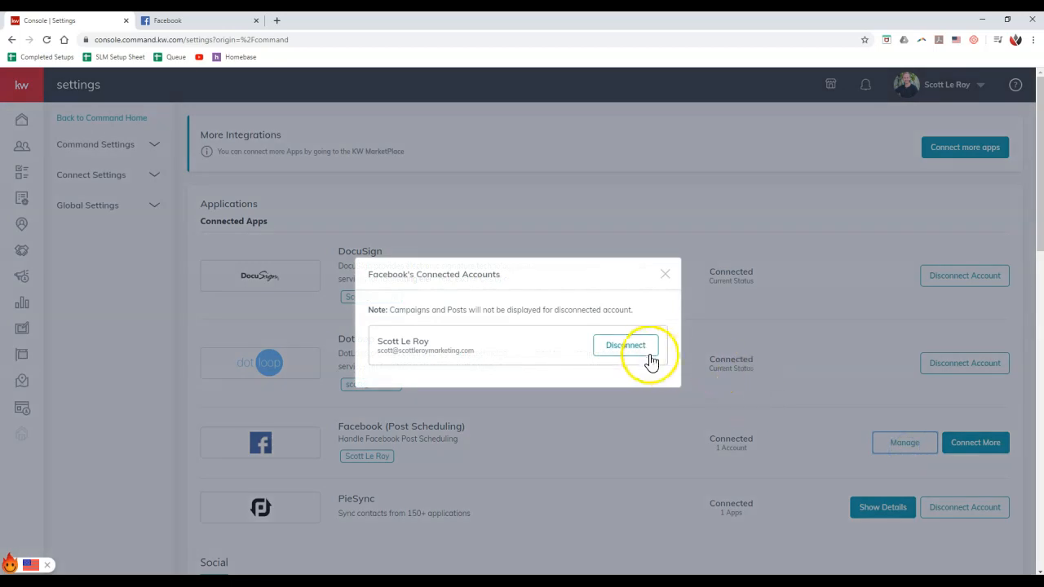
{"action": "left_click", "coordinate": [626, 346]}
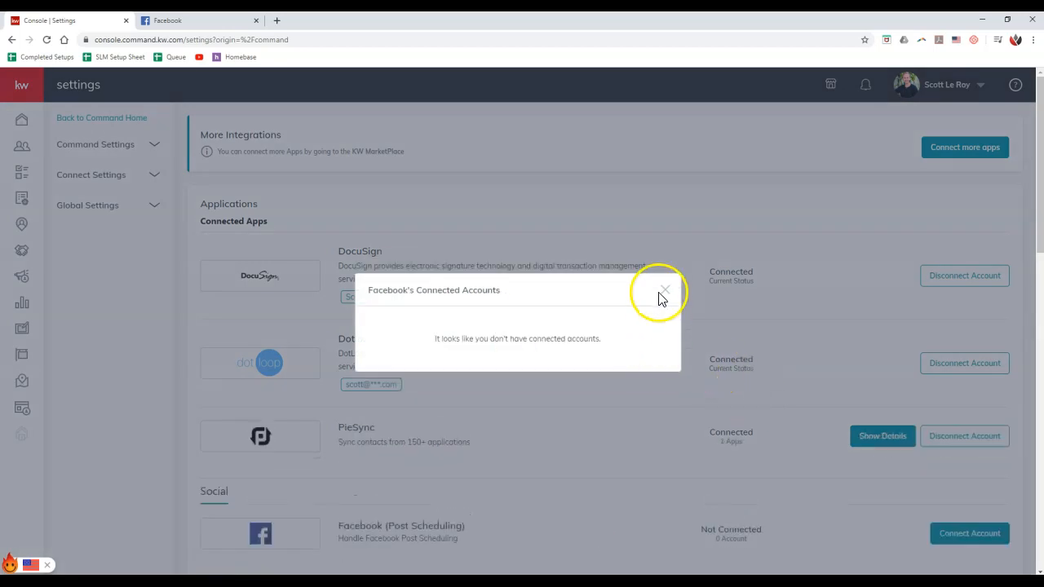
{"action": "left_click", "coordinate": [664, 291]}
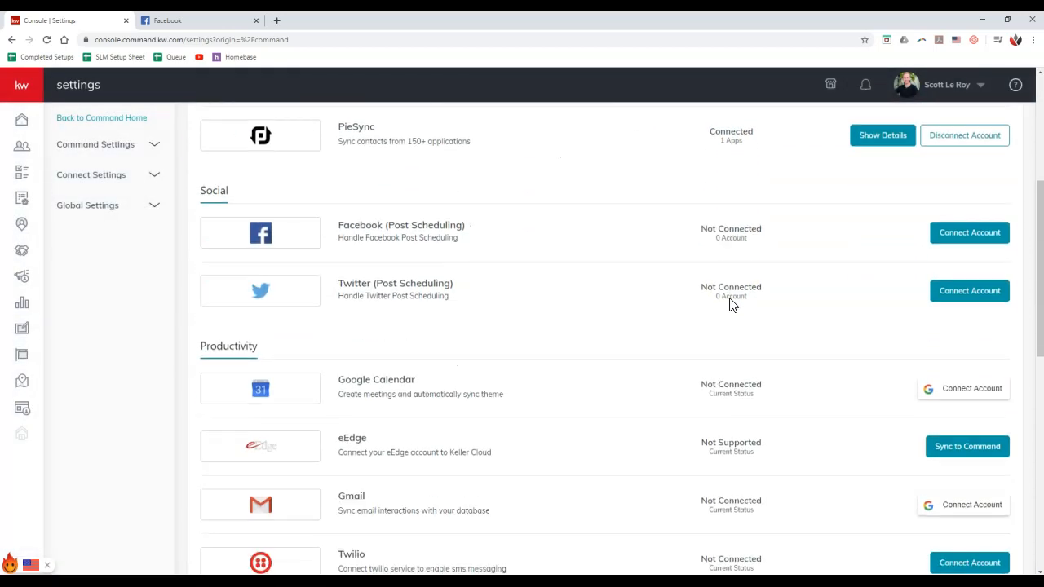
Disconnect the Facebook account from Ads Manager under Marketing Automation, leaving it Not Connected.
{"action": "scroll", "scroll_direction": "down", "scroll_amount": 3}
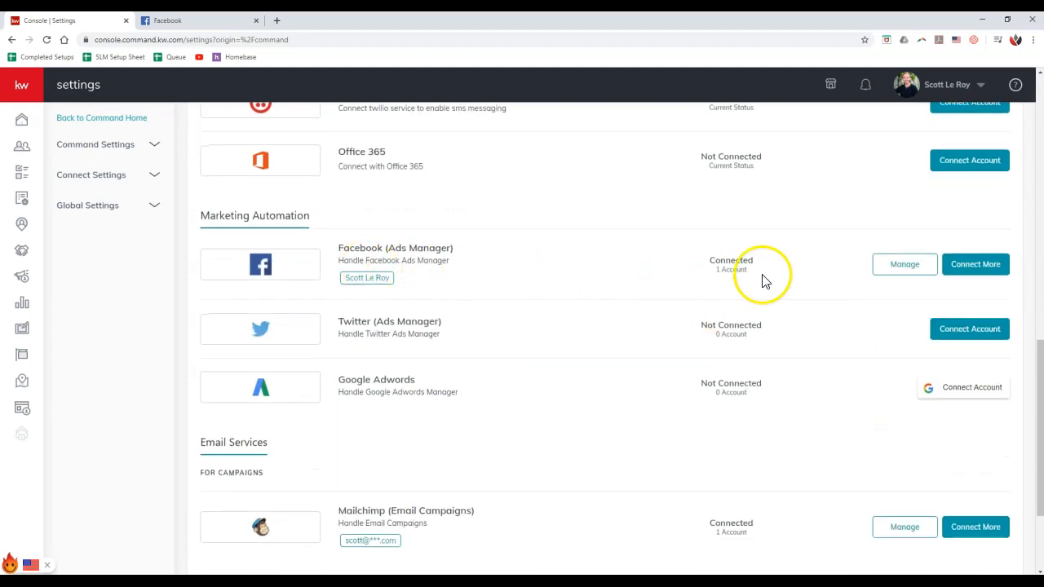
{"action": "left_click", "coordinate": [904, 265]}
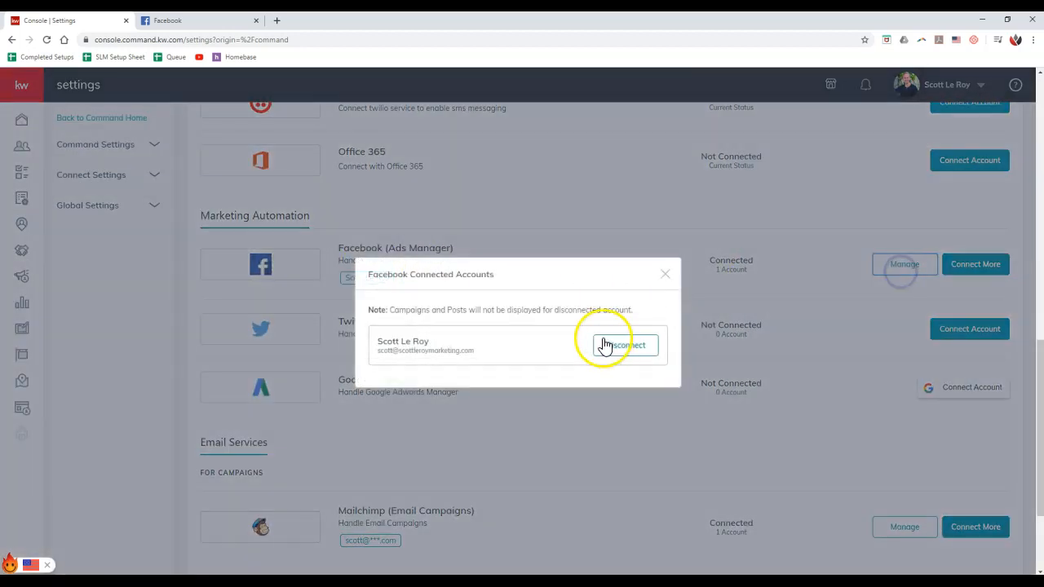
{"action": "left_click", "coordinate": [625, 346]}
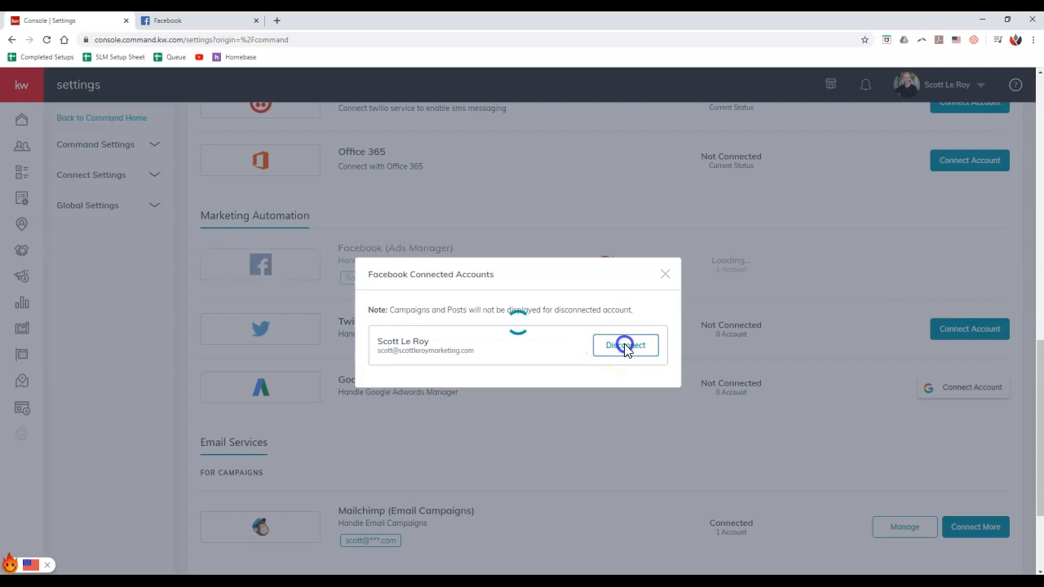
{"action": "left_click", "coordinate": [625, 346]}
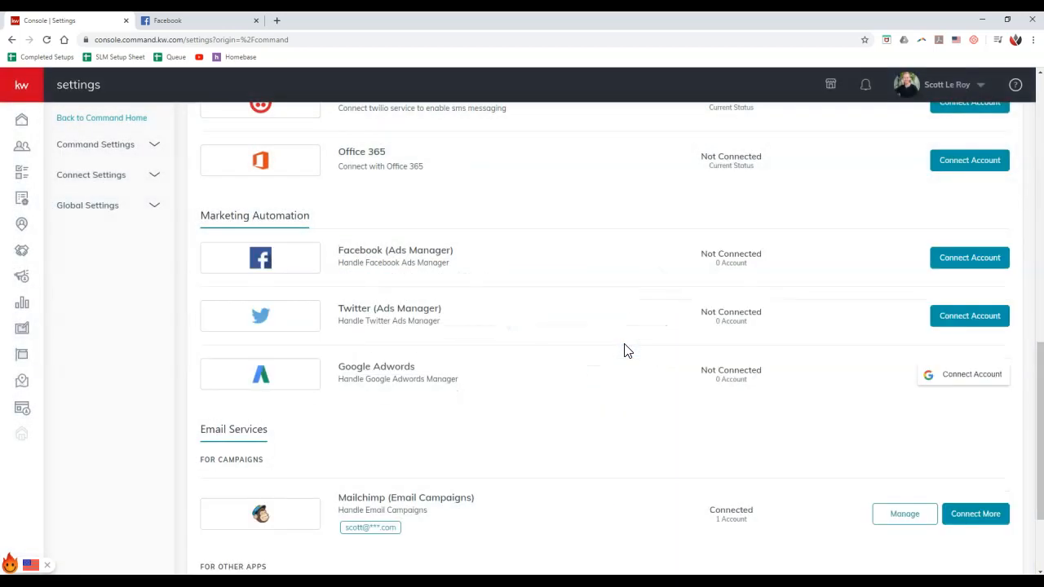
{"action": "mouse_move", "coordinate": [803, 284]}
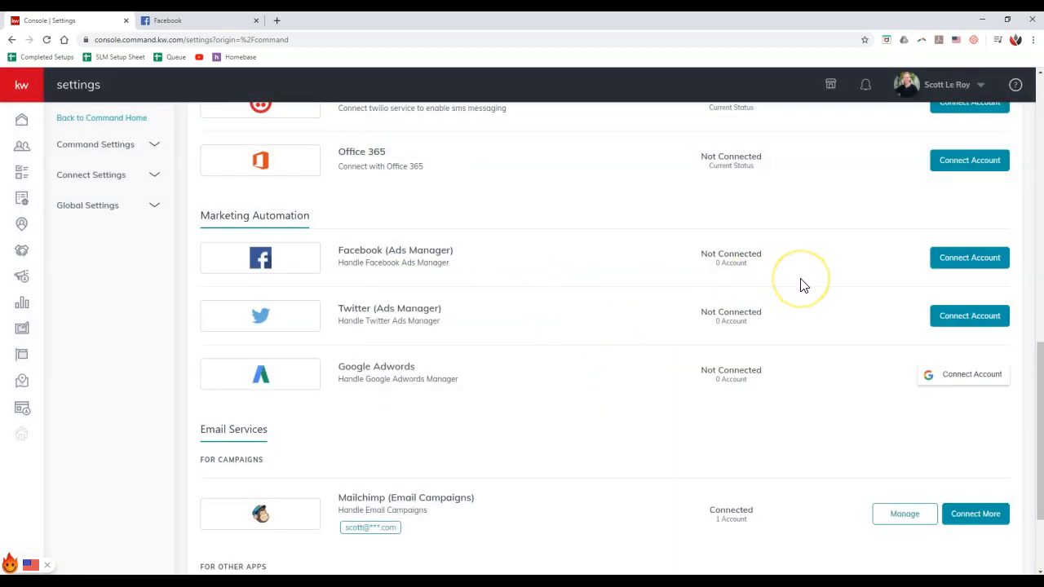
{"action": "mouse_move", "coordinate": [875, 274]}
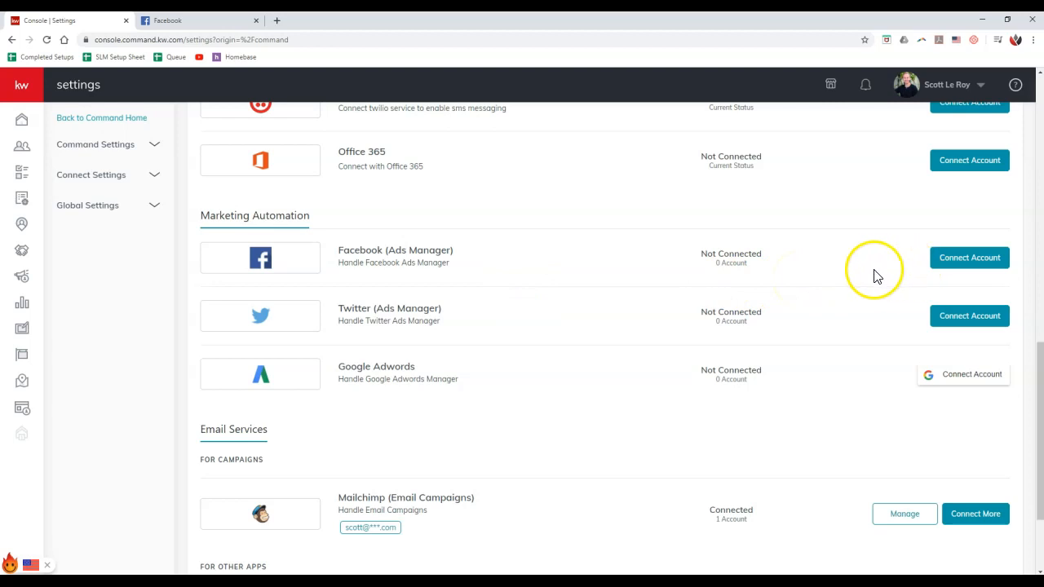
{"action": "mouse_move", "coordinate": [878, 276]}
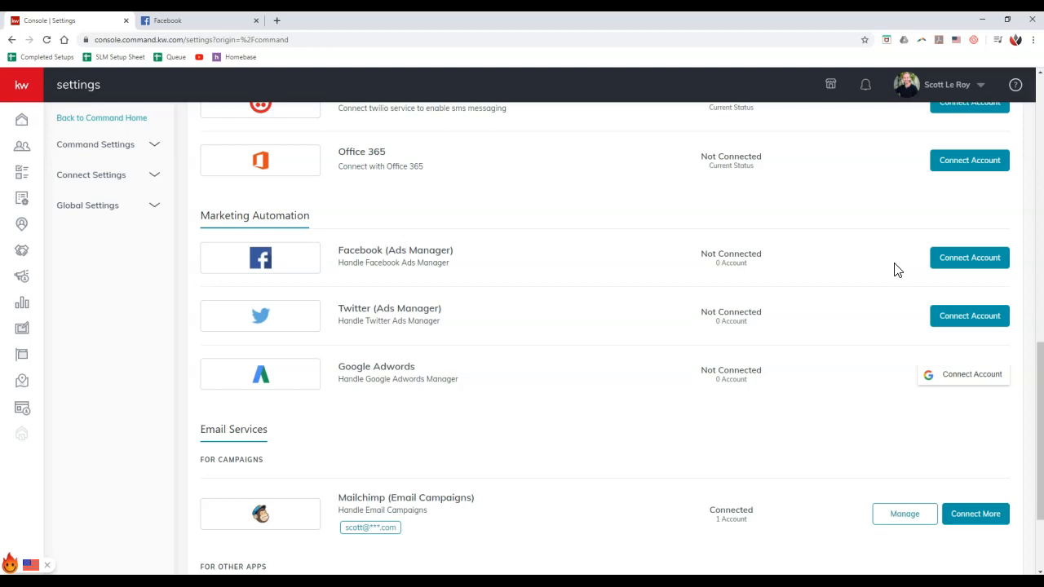
{"action": "mouse_move", "coordinate": [817, 277]}
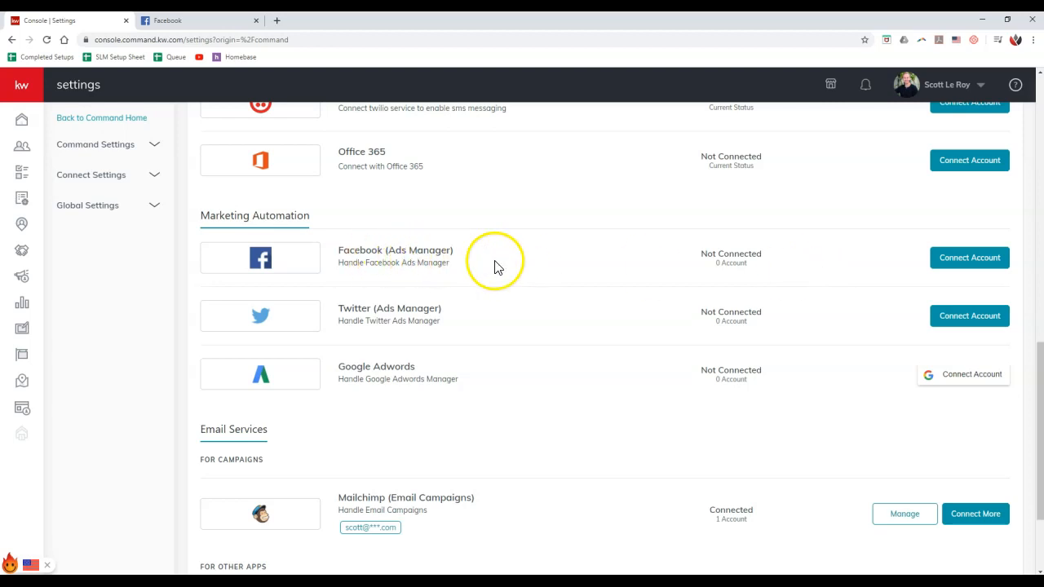
{"action": "mouse_move", "coordinate": [459, 258]}
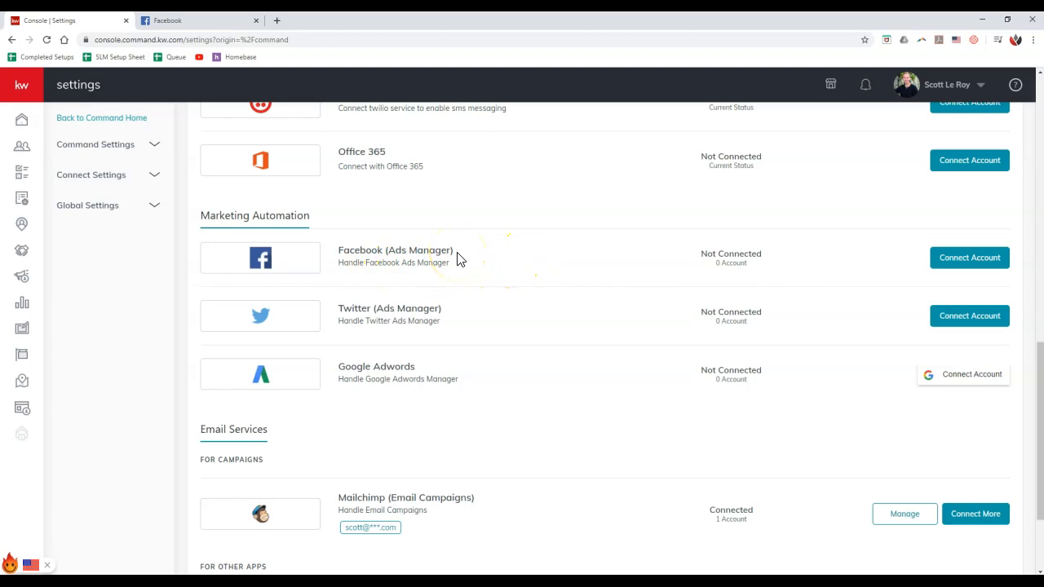
Switch to the Facebook browser tab showing the news feed.
{"action": "left_click", "coordinate": [196, 19]}
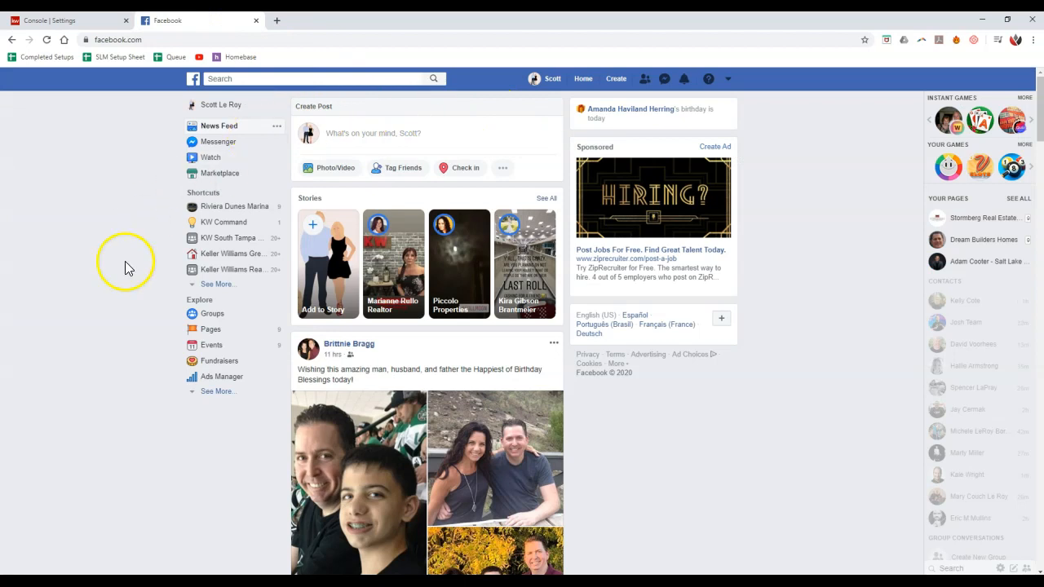
{"action": "mouse_move", "coordinate": [675, 269]}
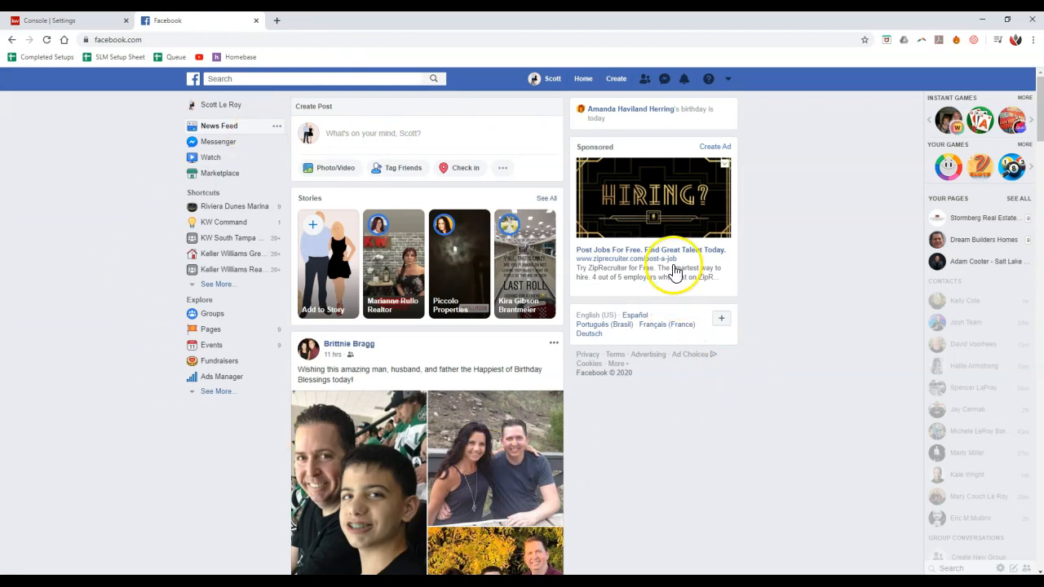
Open Facebook's General Account Settings from the account dropdown.
{"action": "left_click", "coordinate": [728, 79]}
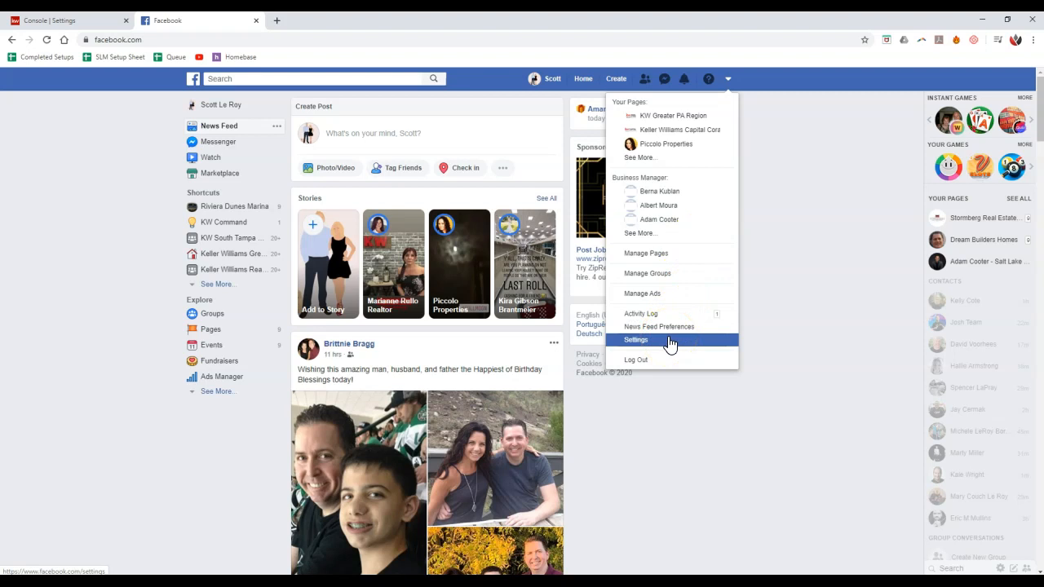
{"action": "left_click", "coordinate": [636, 341]}
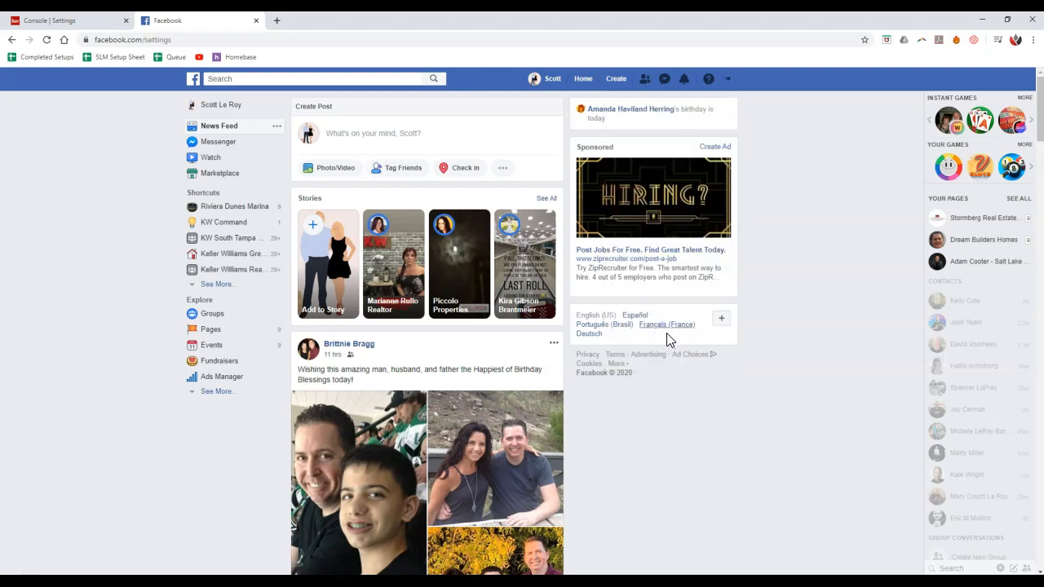
{"action": "left_click", "coordinate": [134, 39]}
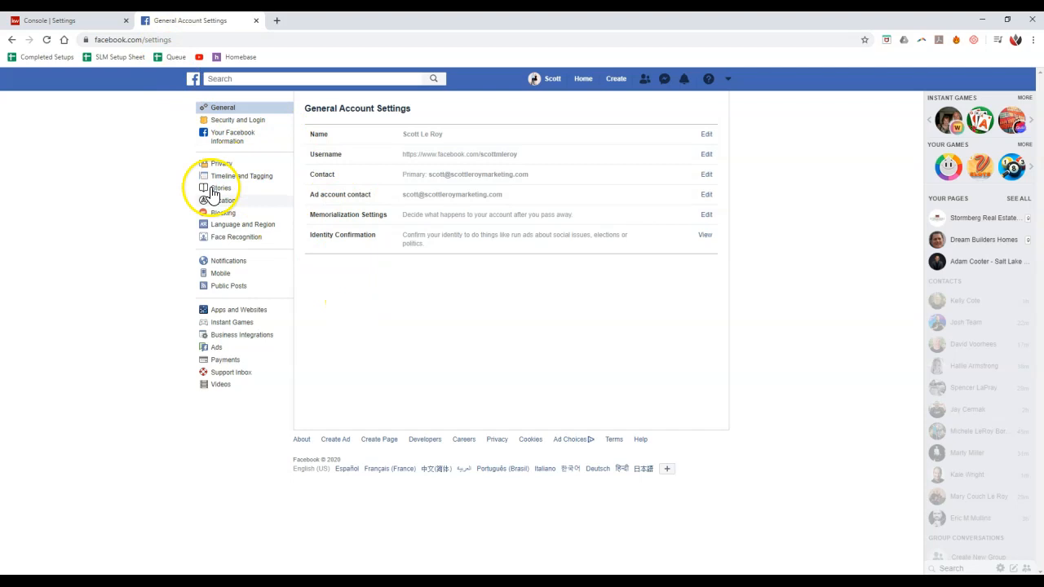
{"action": "mouse_move", "coordinate": [310, 338]}
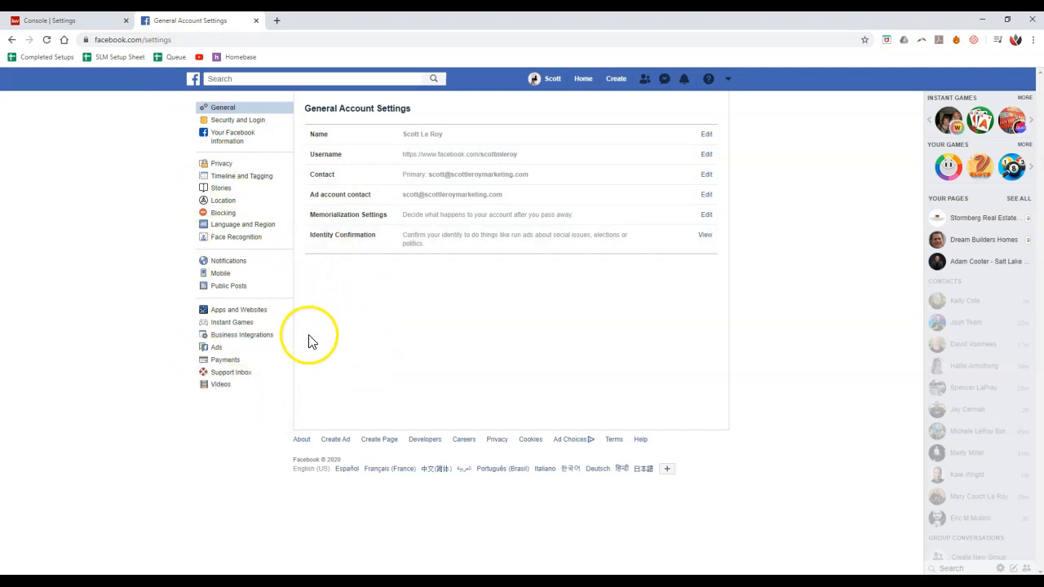
{"action": "mouse_move", "coordinate": [262, 337]}
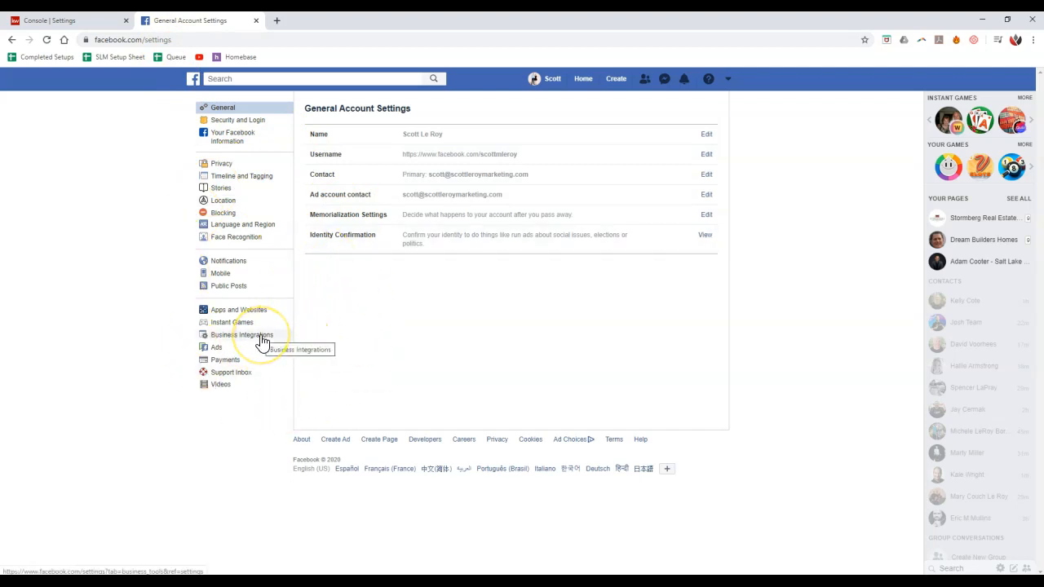
{"action": "mouse_move", "coordinate": [263, 343]}
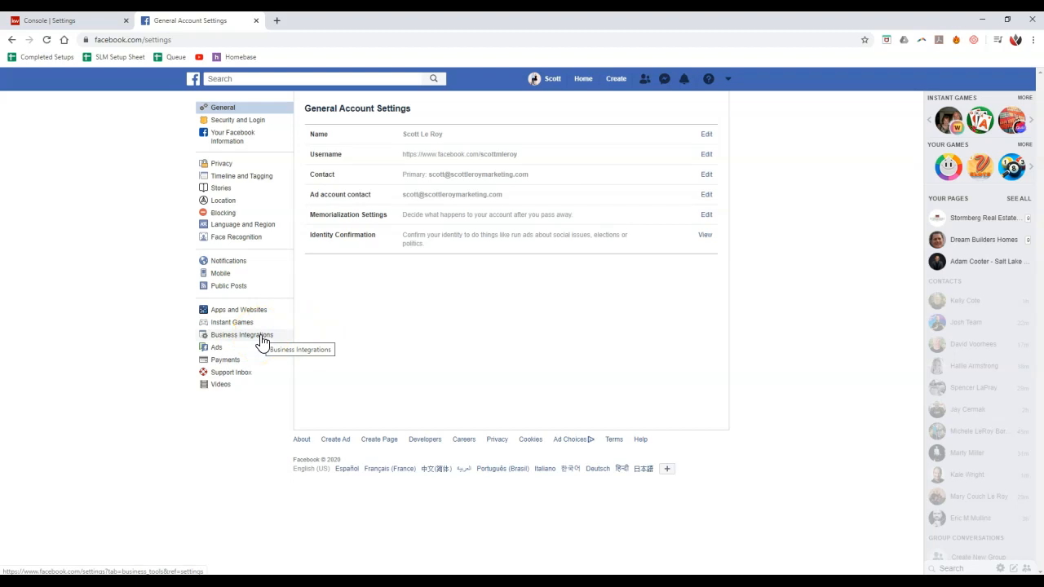
Select Business Integrations in the Facebook settings sidebar.
{"action": "left_click", "coordinate": [242, 335]}
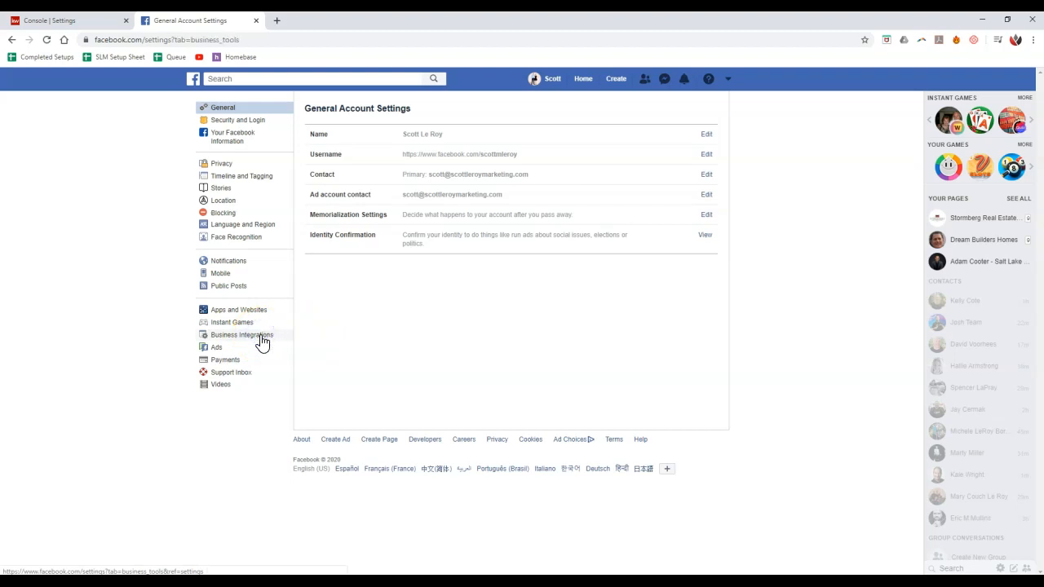
Load the active business integrations list and check Keller Williams API.
{"action": "left_click", "coordinate": [242, 334]}
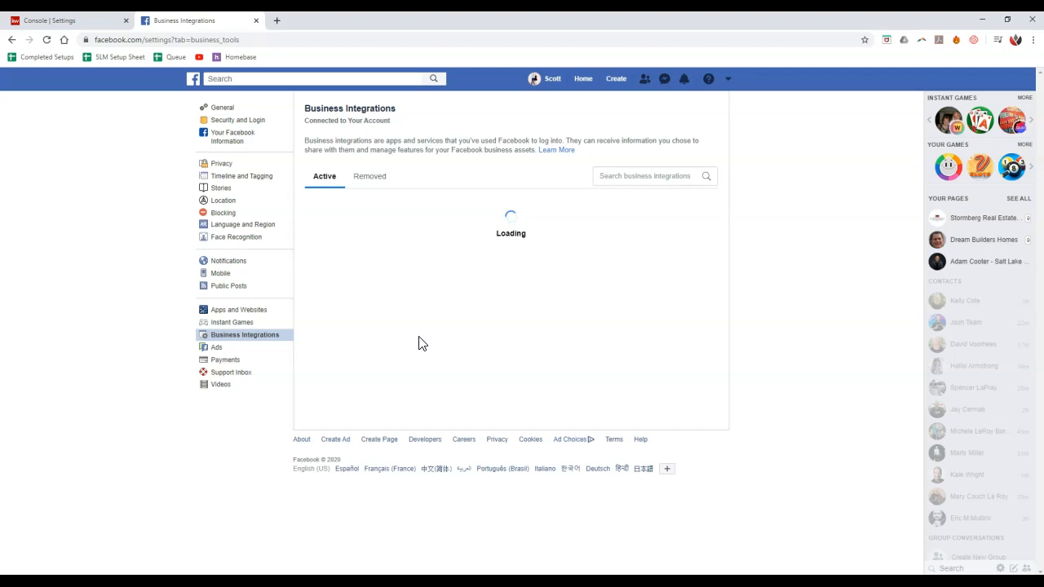
{"action": "left_click", "coordinate": [47, 39]}
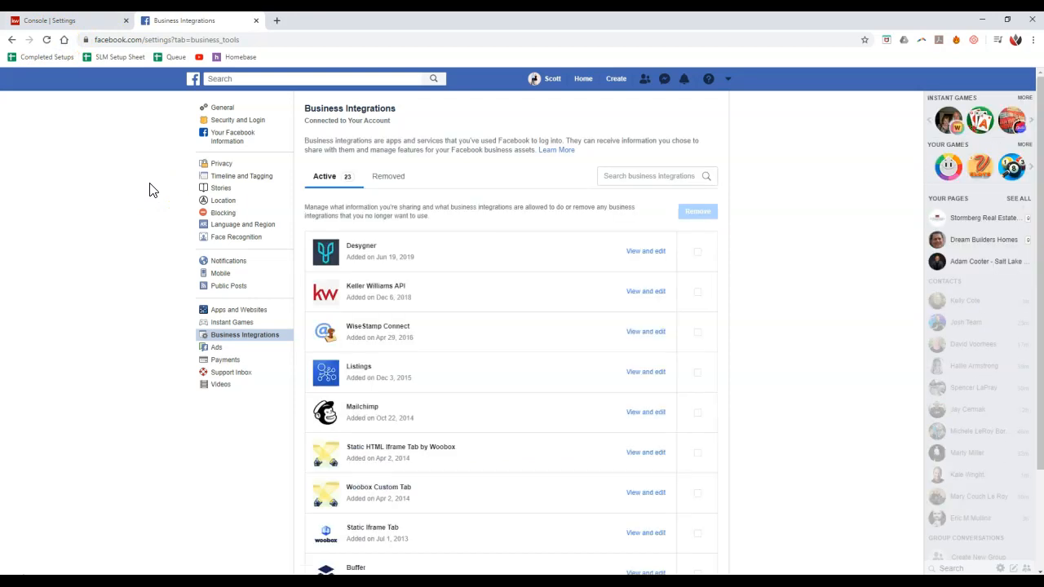
{"action": "mouse_move", "coordinate": [444, 336]}
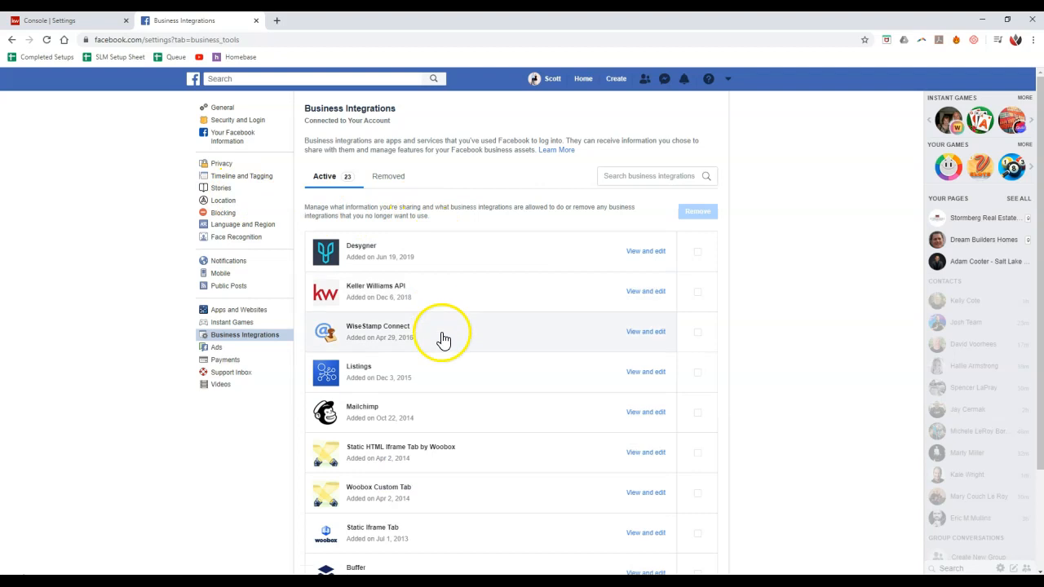
{"action": "mouse_move", "coordinate": [450, 554]}
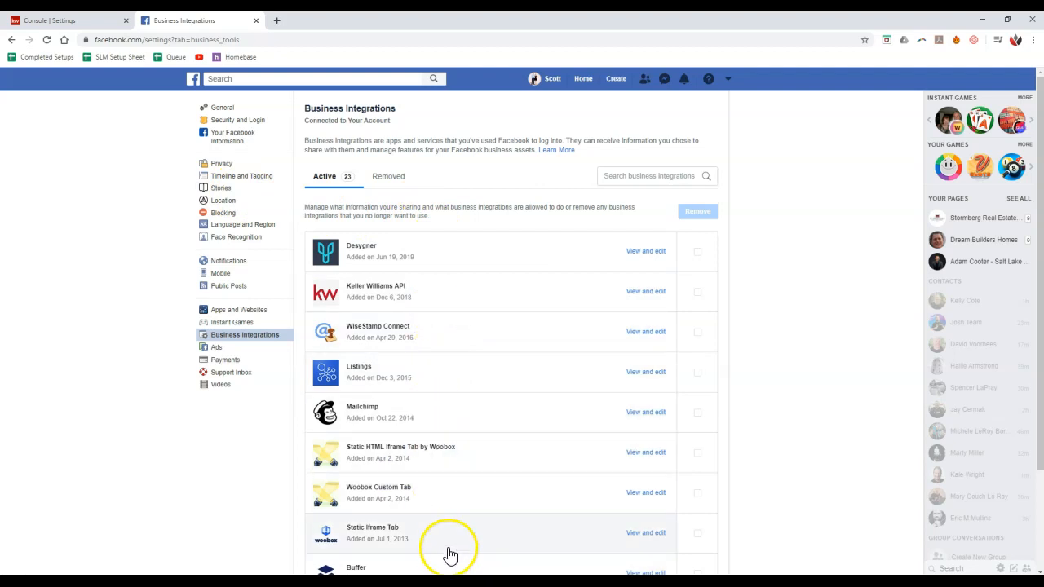
{"action": "mouse_move", "coordinate": [421, 486]}
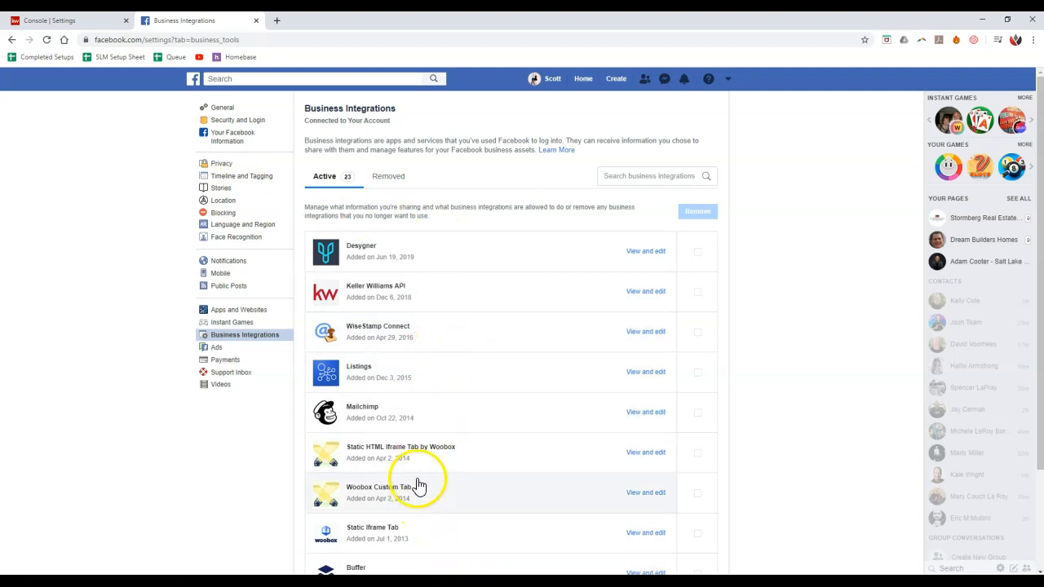
{"action": "mouse_move", "coordinate": [440, 296]}
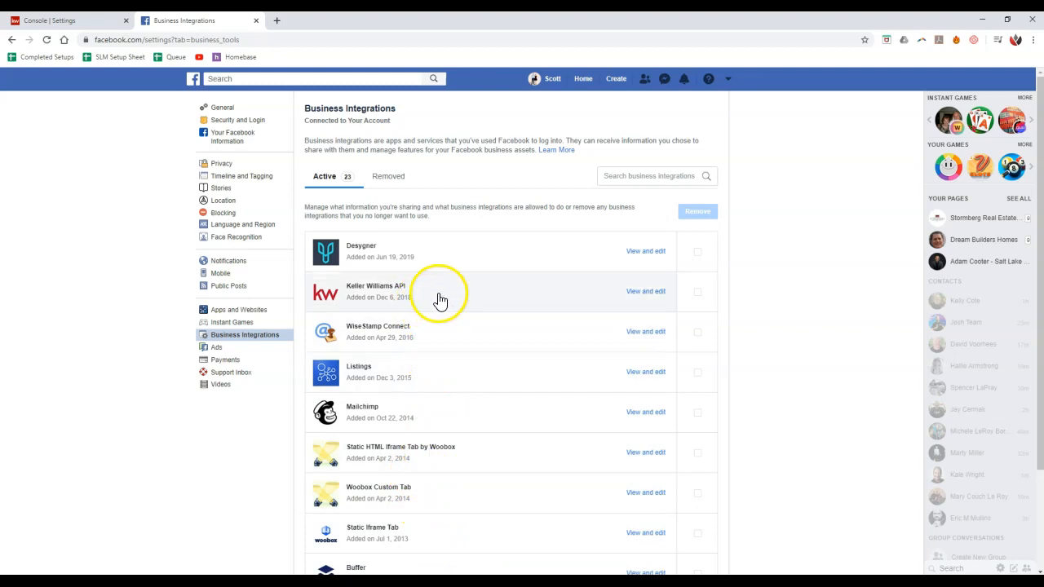
{"action": "mouse_move", "coordinate": [366, 300]}
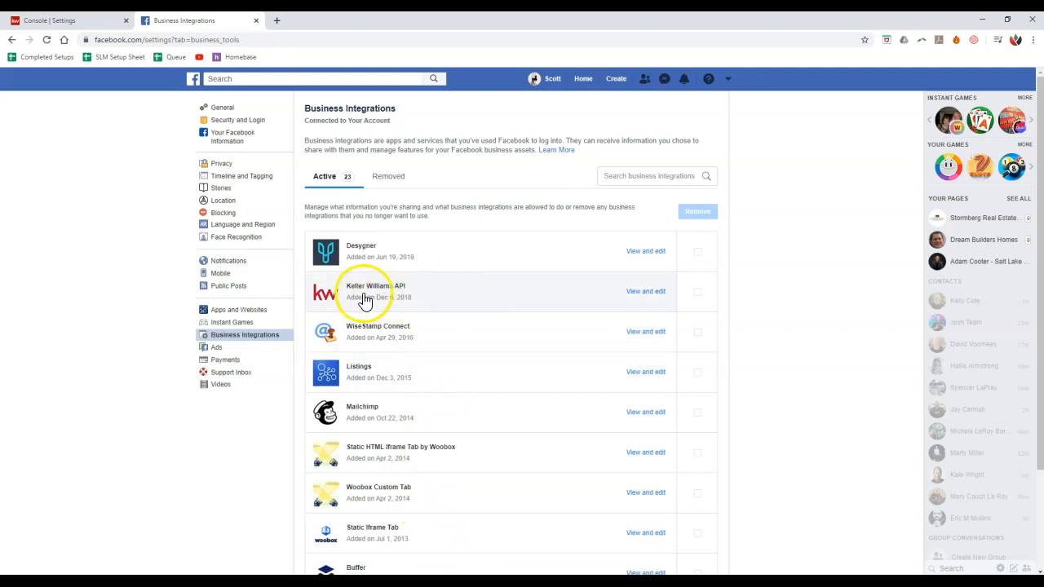
{"action": "mouse_move", "coordinate": [669, 302]}
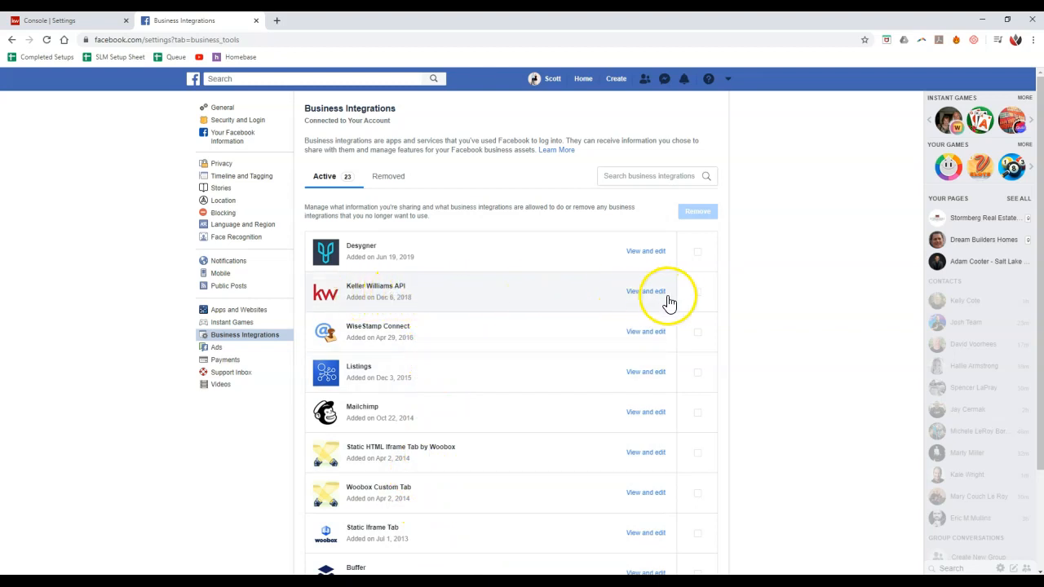
{"action": "left_click", "coordinate": [698, 290]}
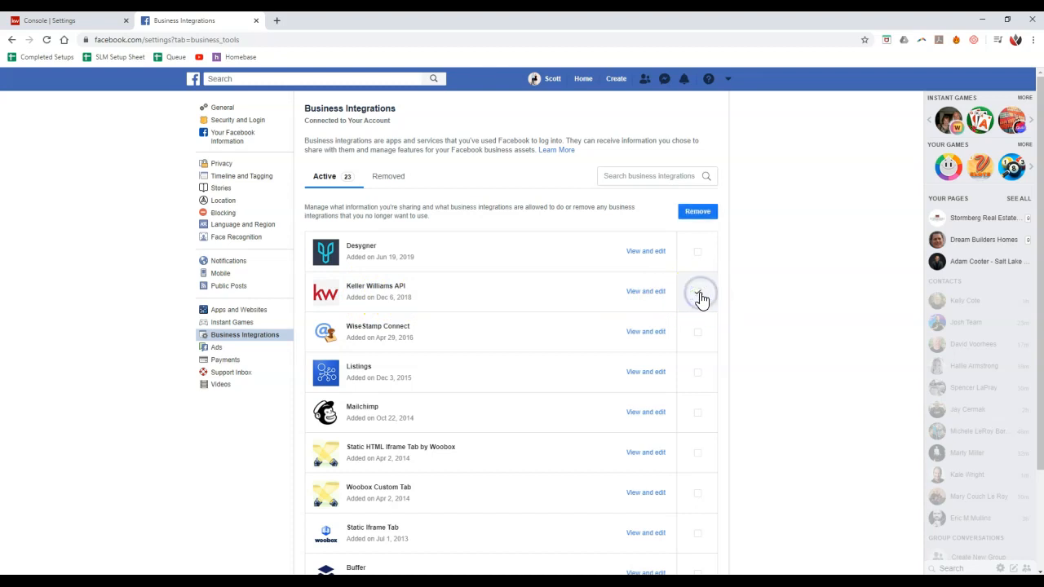
{"action": "left_click", "coordinate": [698, 290]}
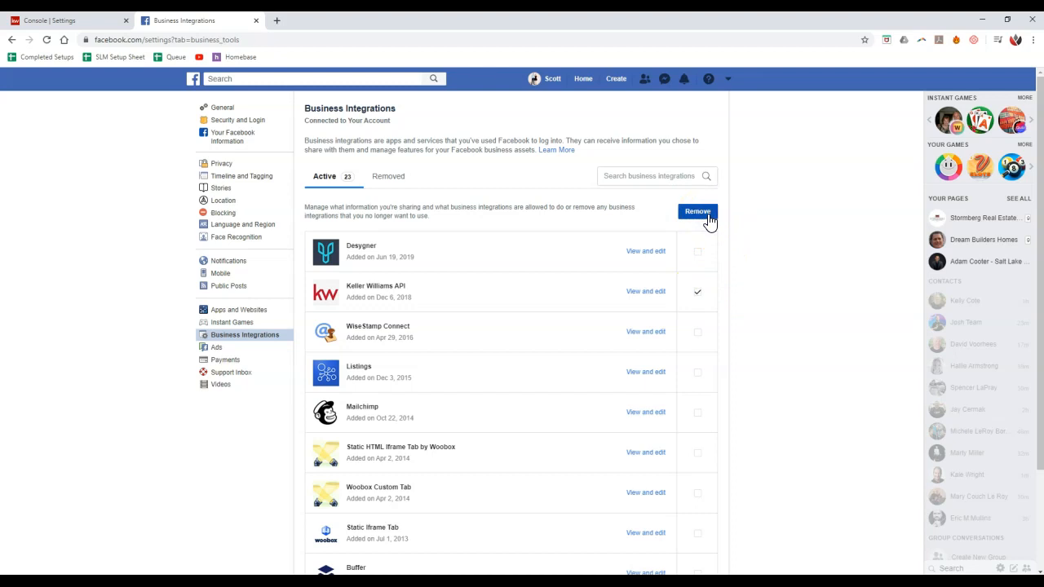
Remove Keller Williams API, confirm the removal and dismiss the confirmation.
{"action": "left_click", "coordinate": [698, 212]}
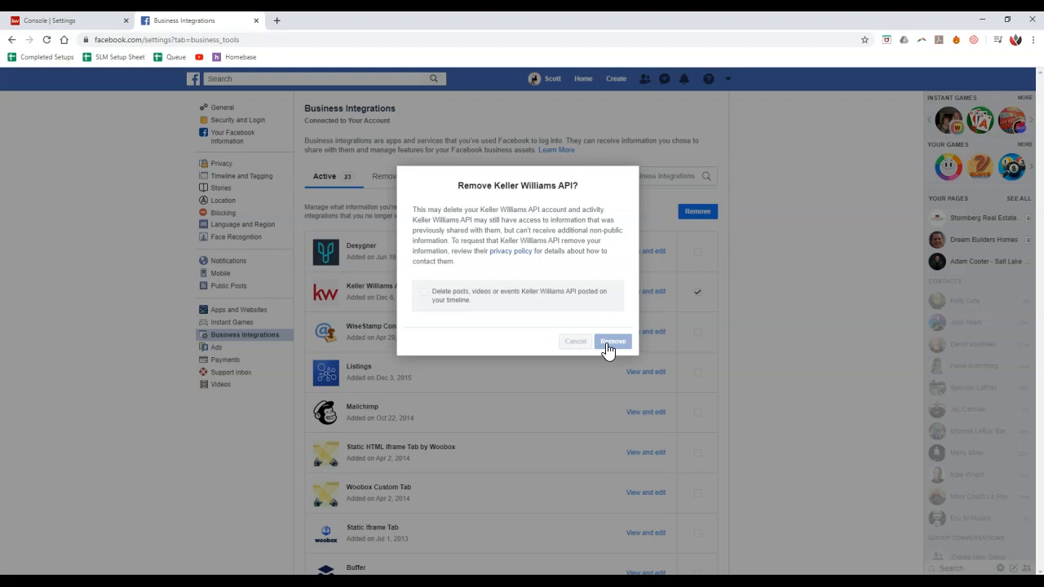
{"action": "left_click", "coordinate": [613, 341]}
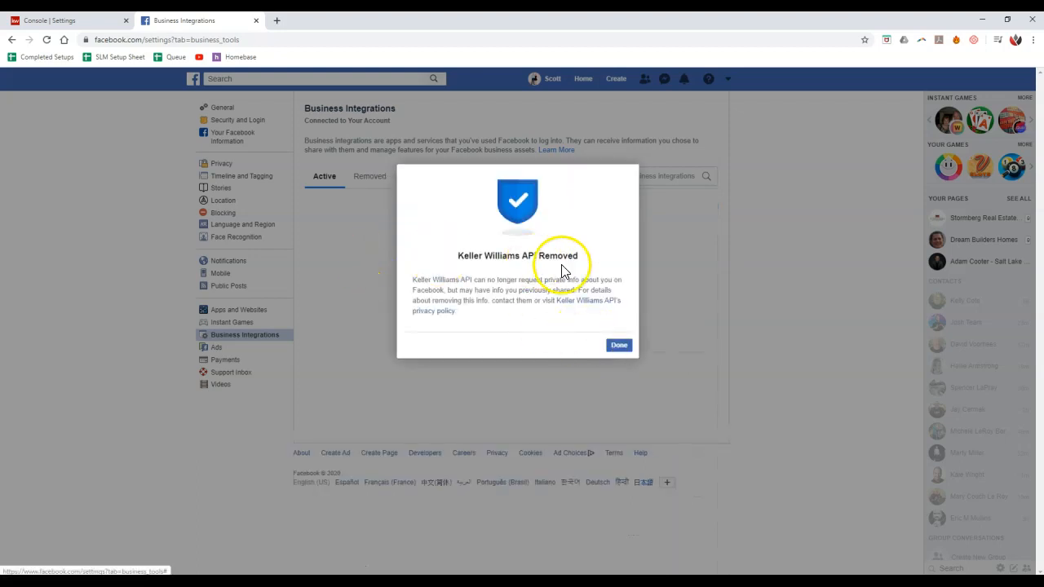
{"action": "left_click", "coordinate": [619, 345]}
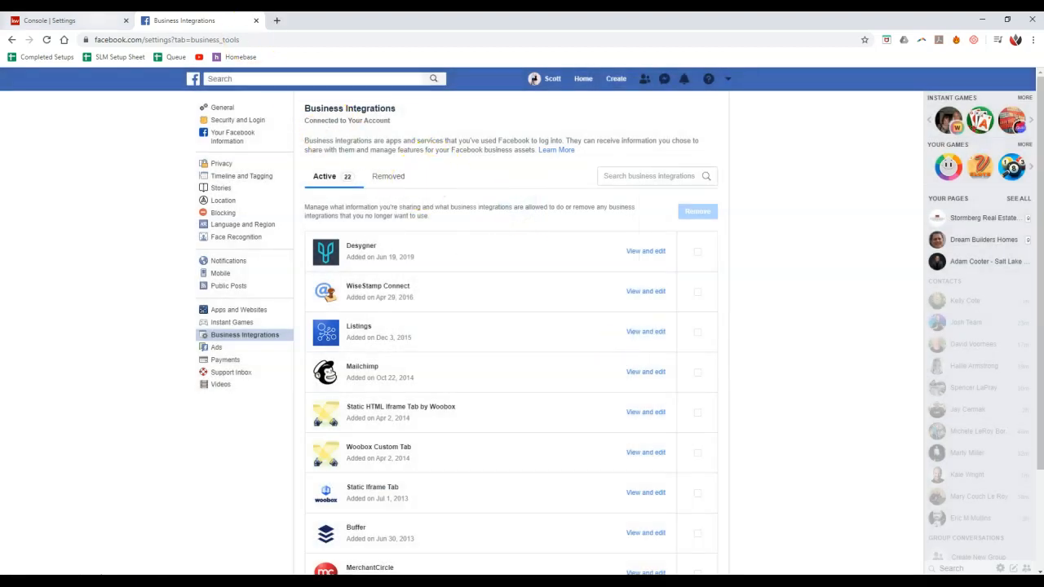
{"action": "mouse_move", "coordinate": [65, 20]}
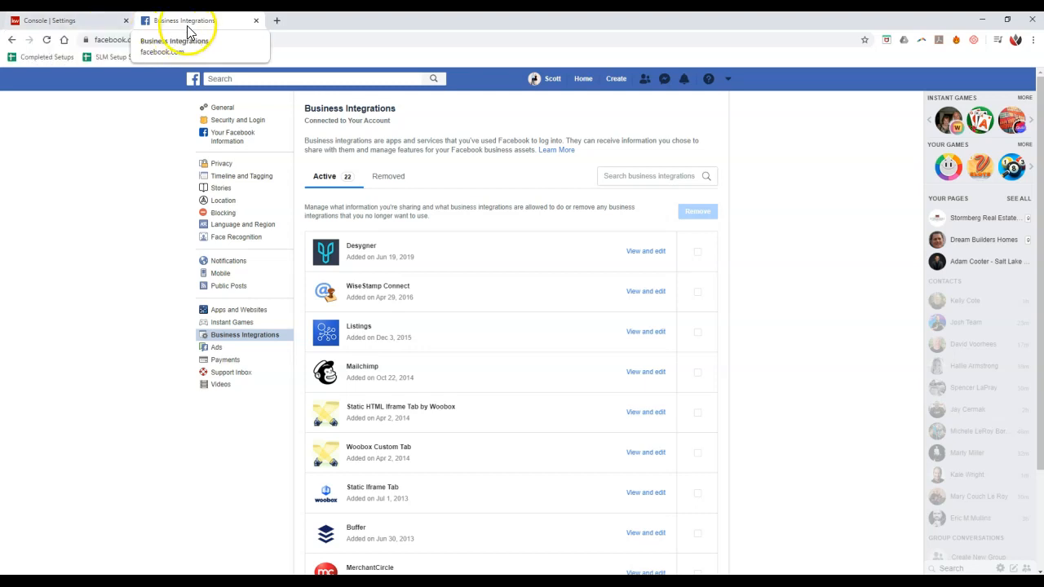
Back in KW Command settings, connect Facebook Ads Manager, logging in and granting Keller Williams API permissions.
{"action": "left_click", "coordinate": [62, 19]}
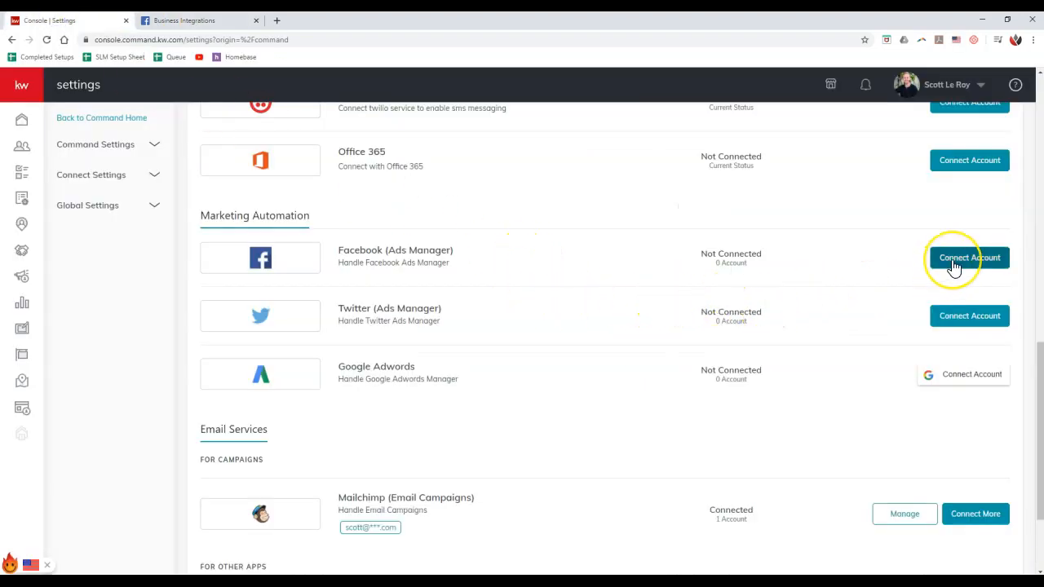
{"action": "left_click", "coordinate": [969, 257]}
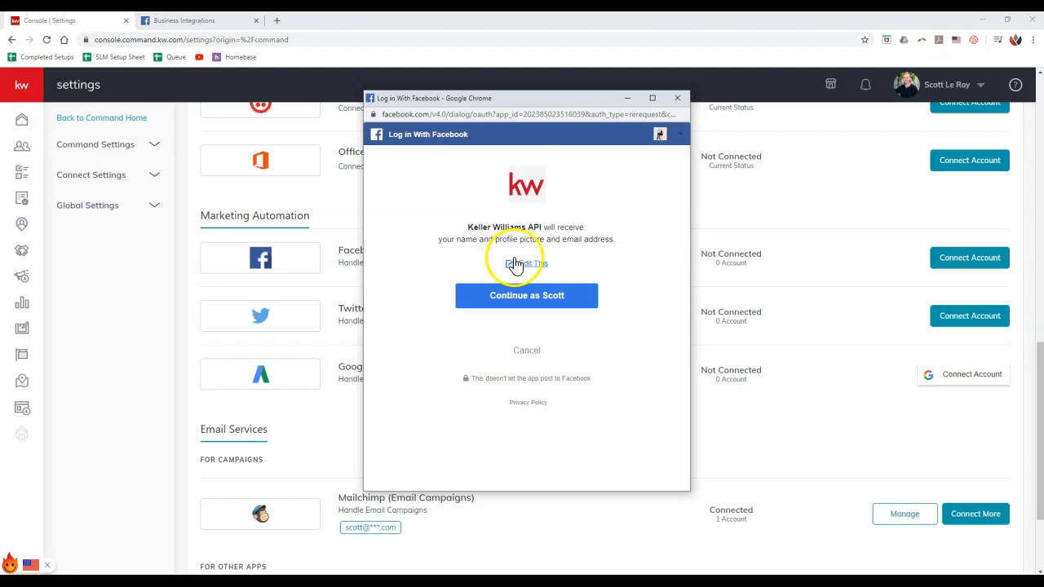
{"action": "left_click", "coordinate": [525, 295]}
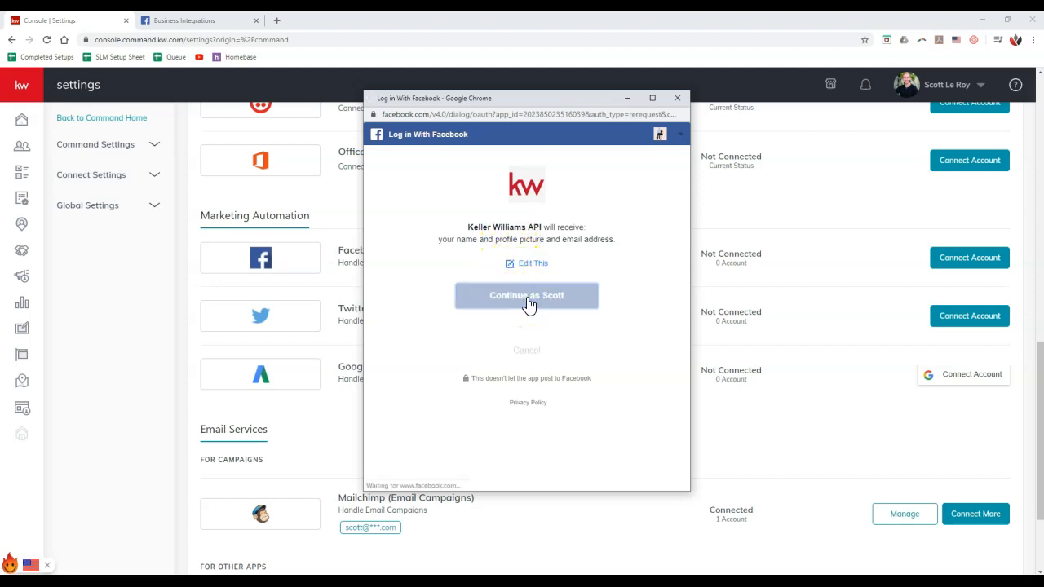
{"action": "left_click", "coordinate": [525, 296]}
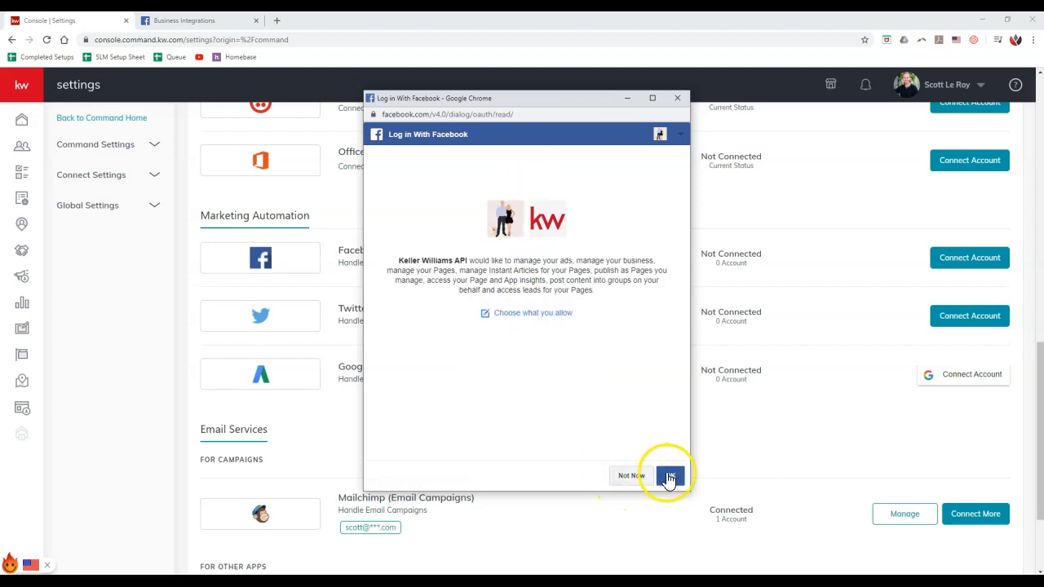
{"action": "left_click", "coordinate": [669, 476]}
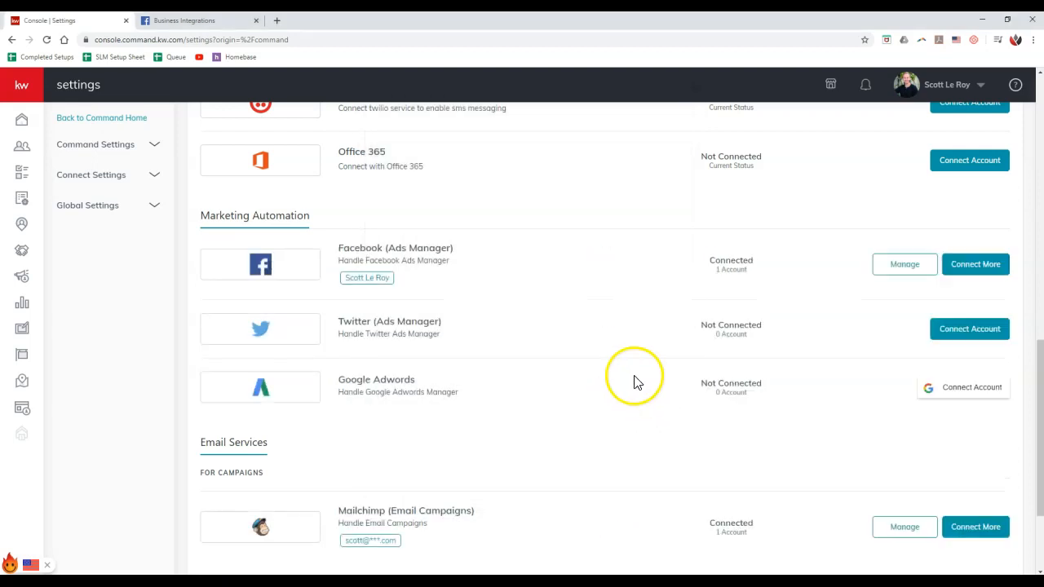
{"action": "mouse_move", "coordinate": [868, 295]}
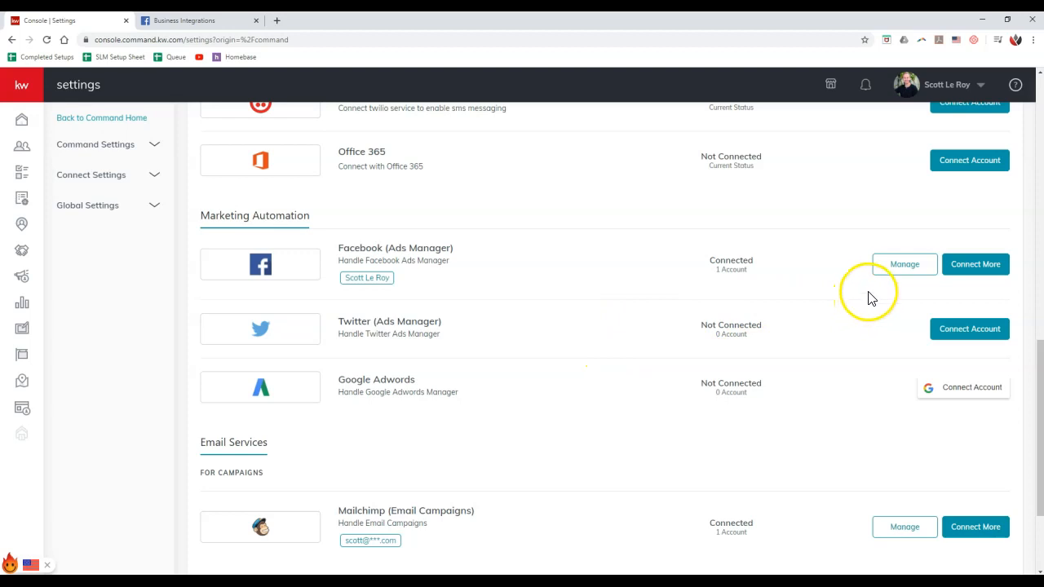
Verify the one connected Ads Manager account via Manage, then bring the Social section into view.
{"action": "left_click", "coordinate": [904, 265]}
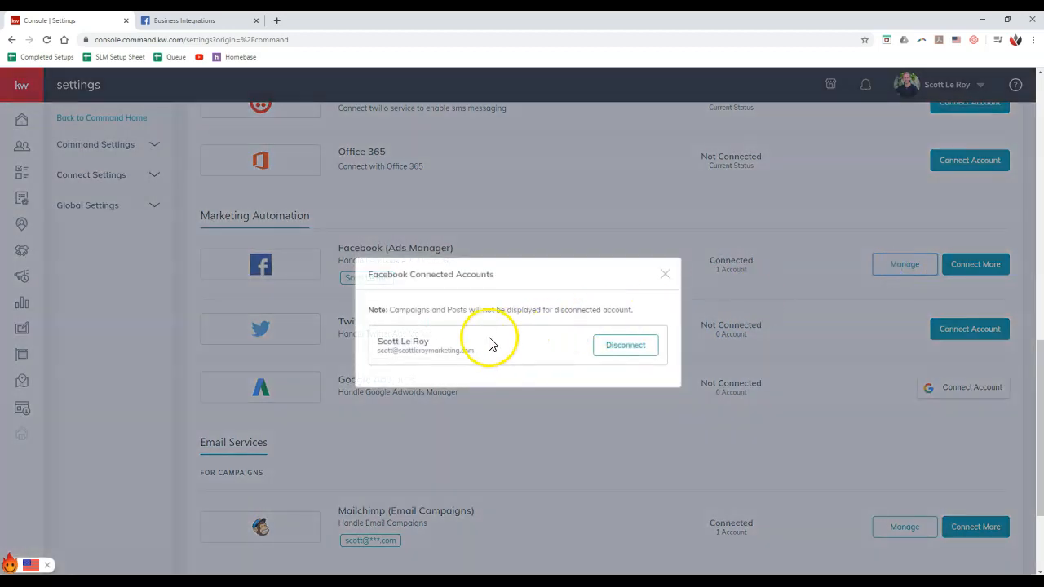
{"action": "left_click", "coordinate": [664, 274]}
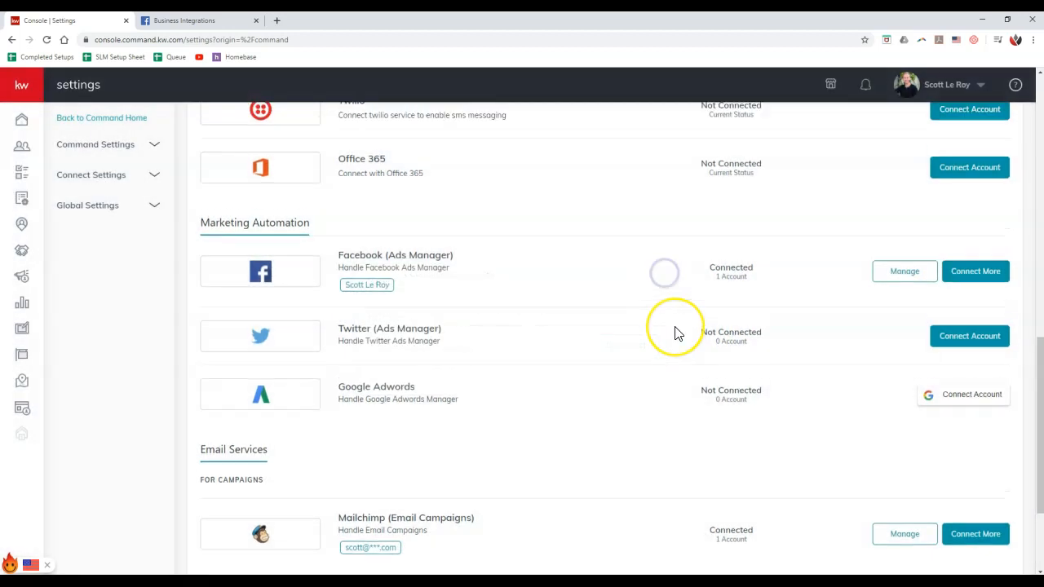
{"action": "scroll", "scroll_direction": "down", "scroll_amount": 3}
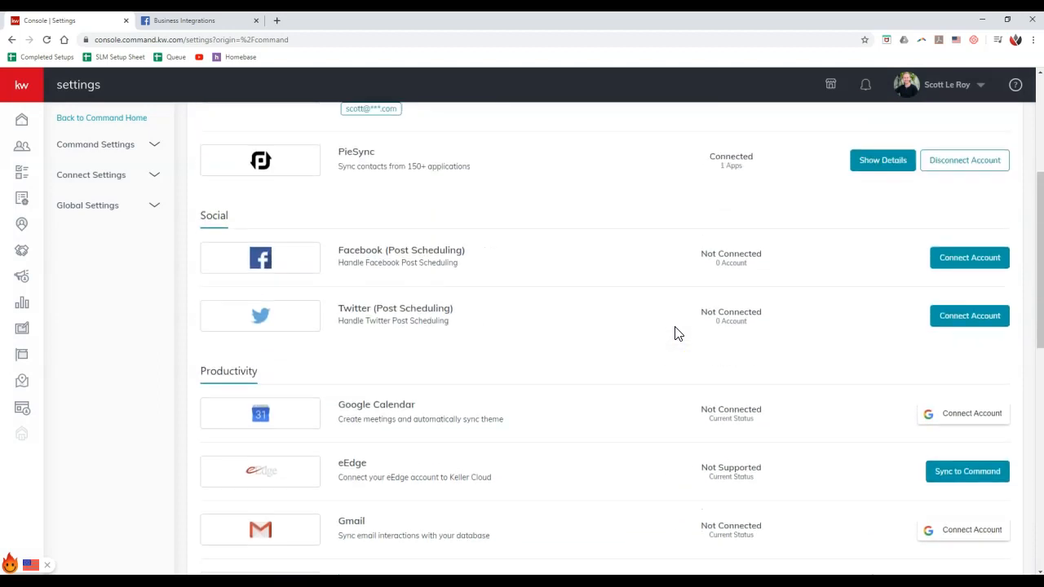
Connect Facebook Post Scheduling to the agent's marketing page so it shows one connected account.
{"action": "left_click", "coordinate": [970, 261]}
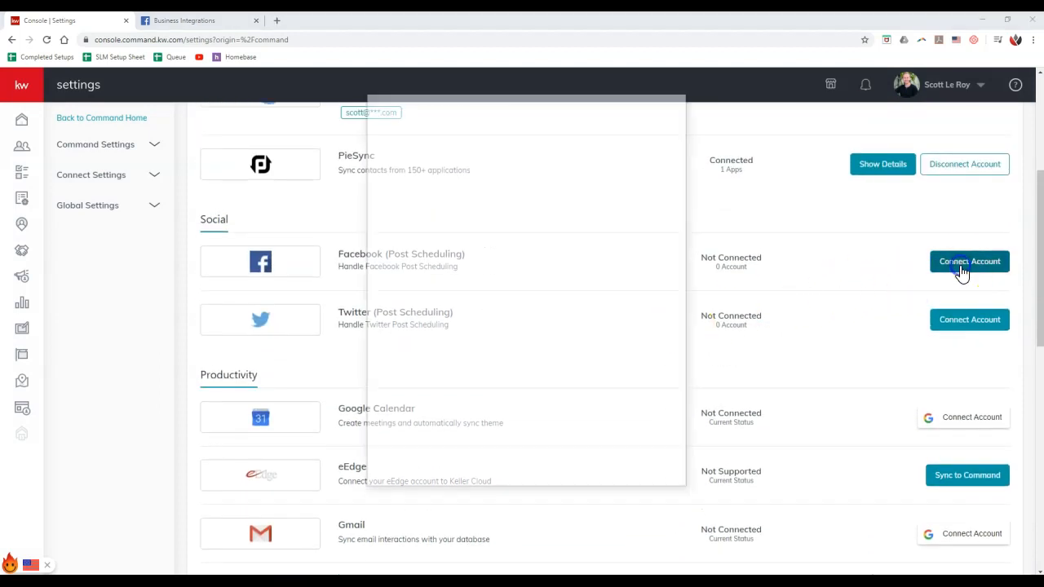
{"action": "left_click", "coordinate": [969, 261]}
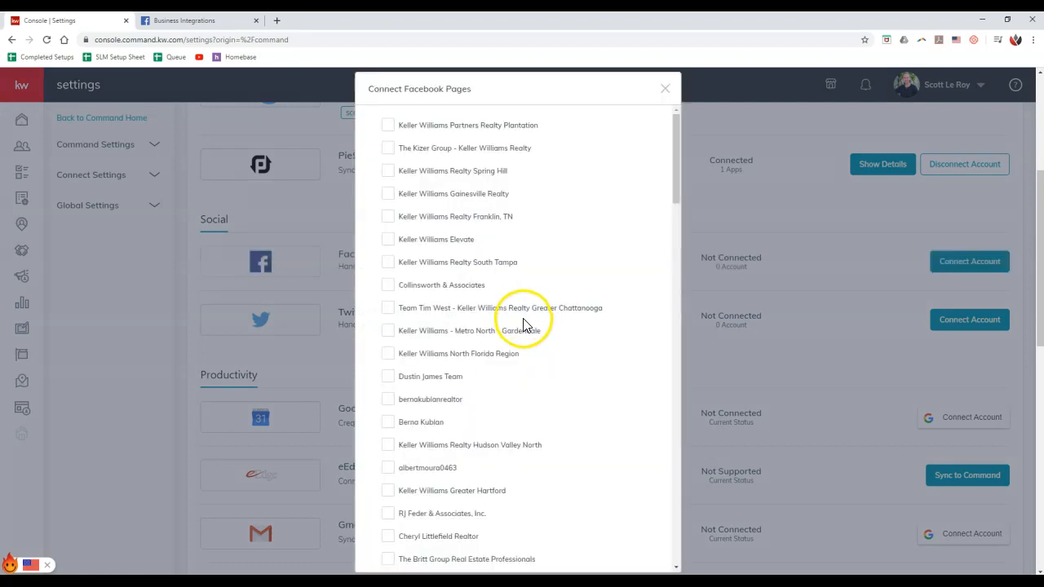
{"action": "scroll", "scroll_direction": "down", "scroll_amount": 3}
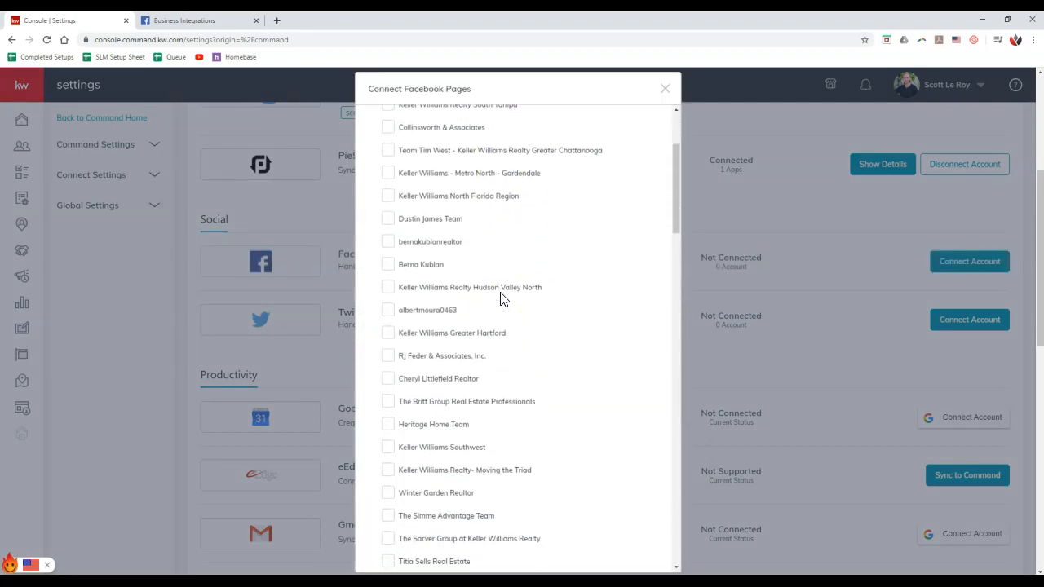
{"action": "scroll", "scroll_direction": "down", "scroll_amount": 3}
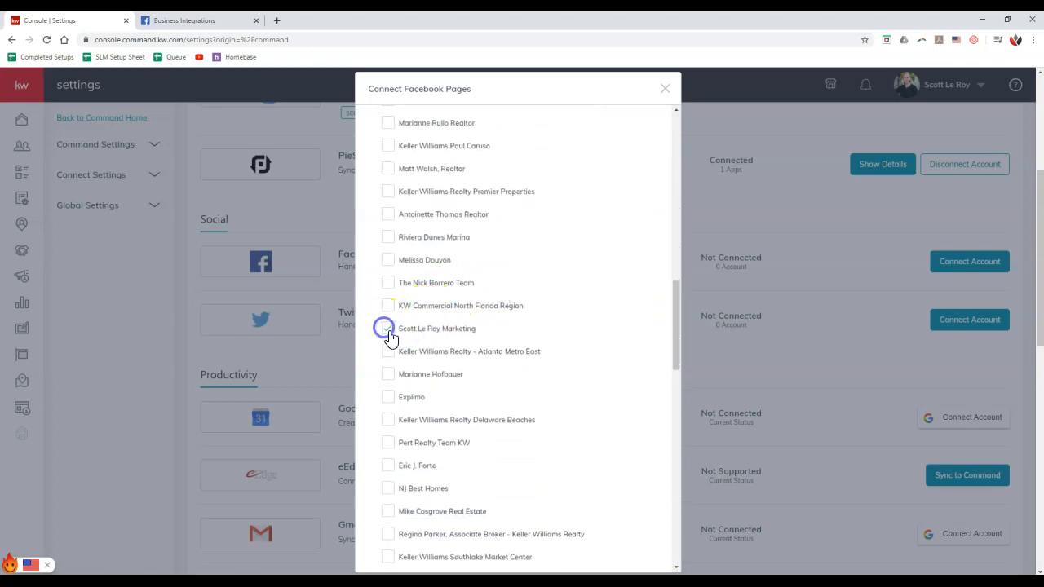
{"action": "scroll", "scroll_direction": "down", "scroll_amount": 3}
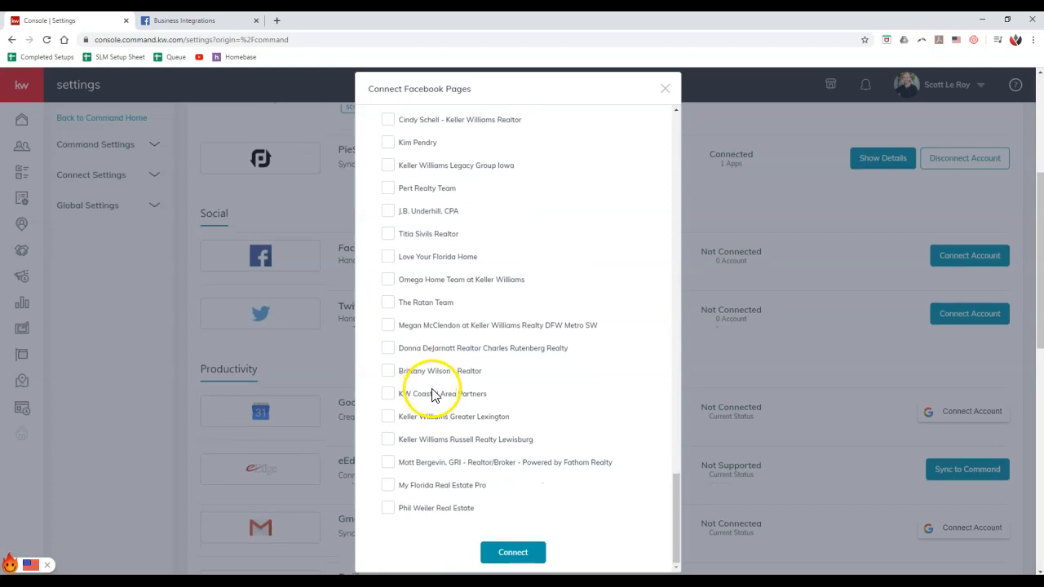
{"action": "left_click", "coordinate": [666, 88]}
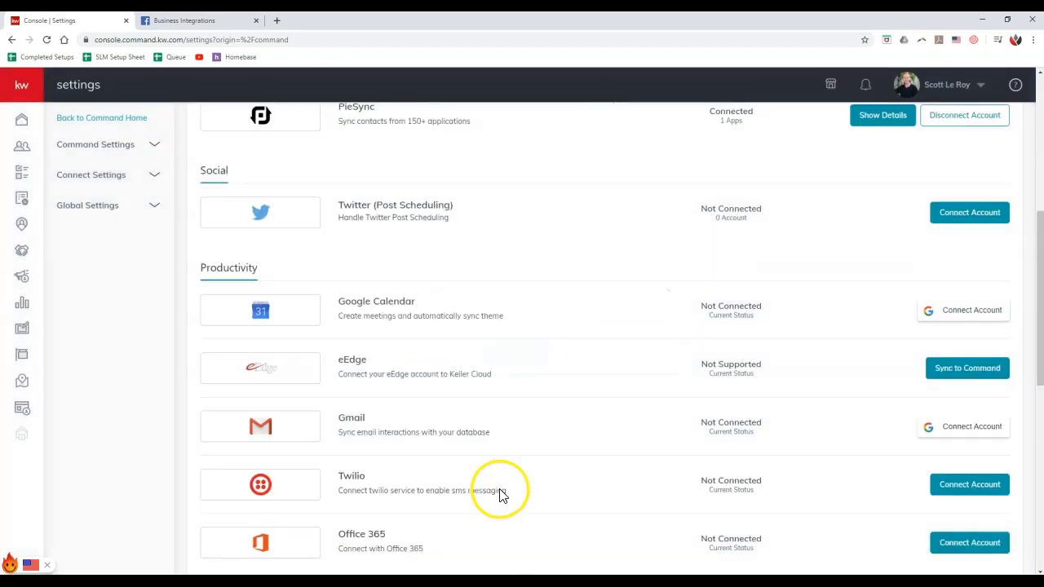
{"action": "scroll", "scroll_direction": "up", "scroll_amount": 3}
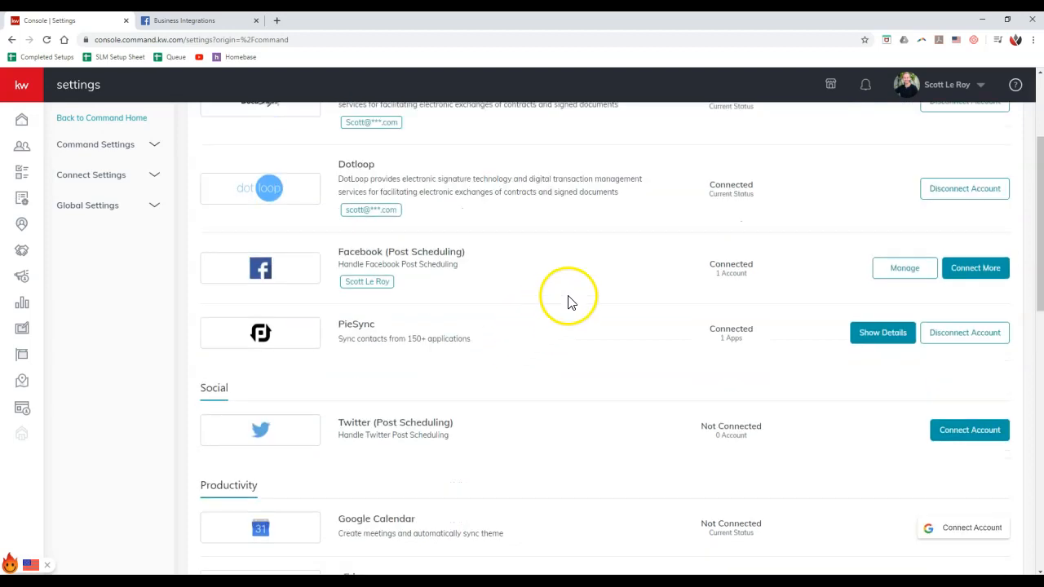
{"action": "mouse_move", "coordinate": [677, 286]}
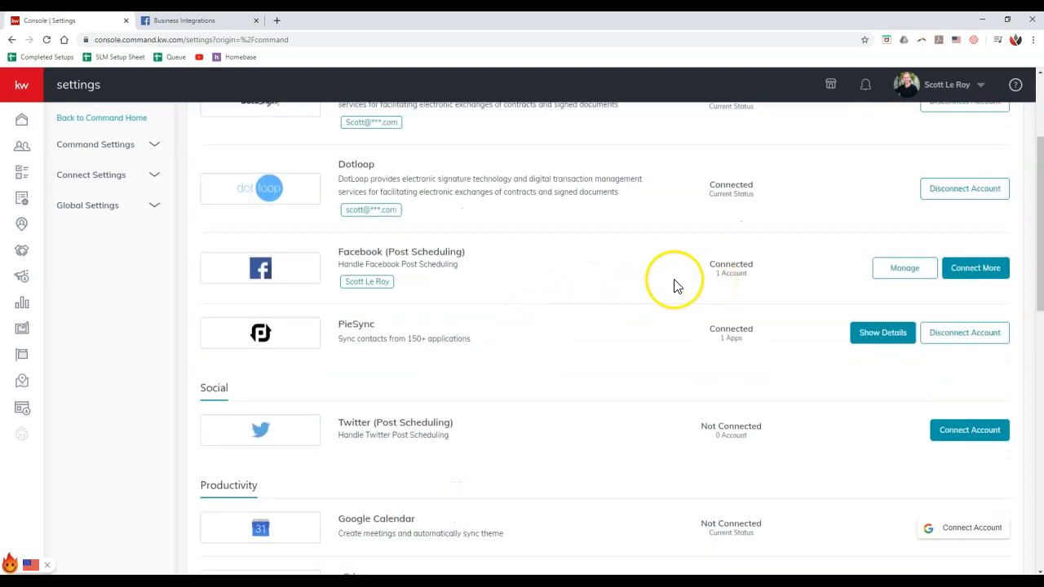
{"action": "mouse_move", "coordinate": [640, 287]}
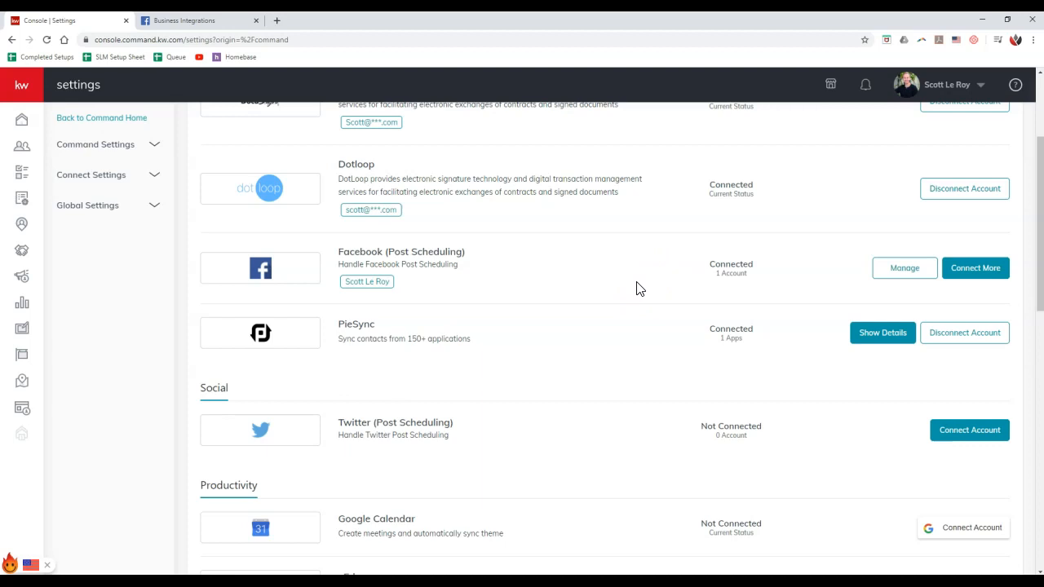
{"action": "left_click", "coordinate": [21, 85]}
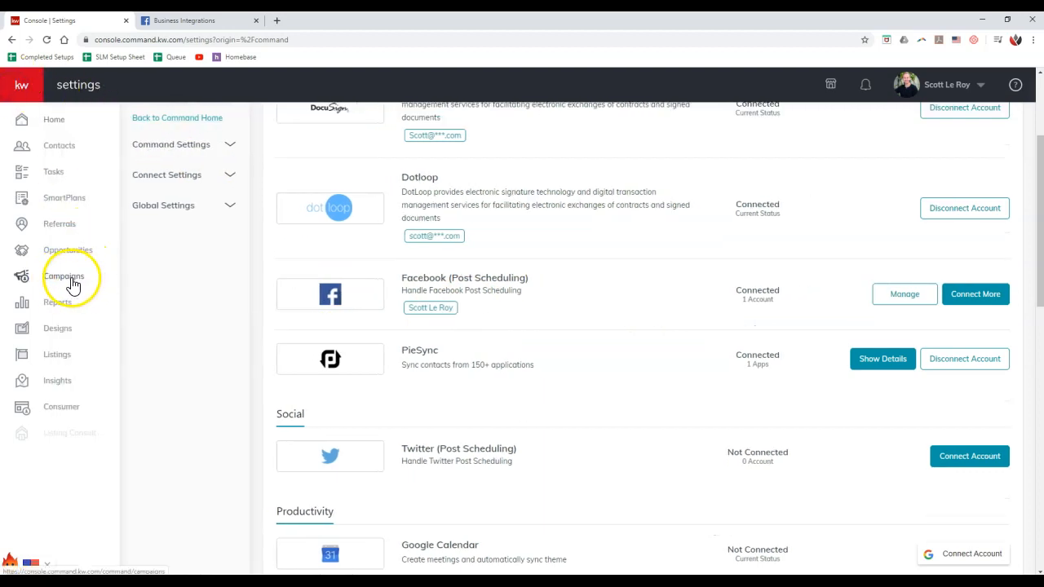
View the Paid Campaigns page with three draft campaigns, then return to Facebook's Business Integrations tab.
{"action": "left_click", "coordinate": [64, 276]}
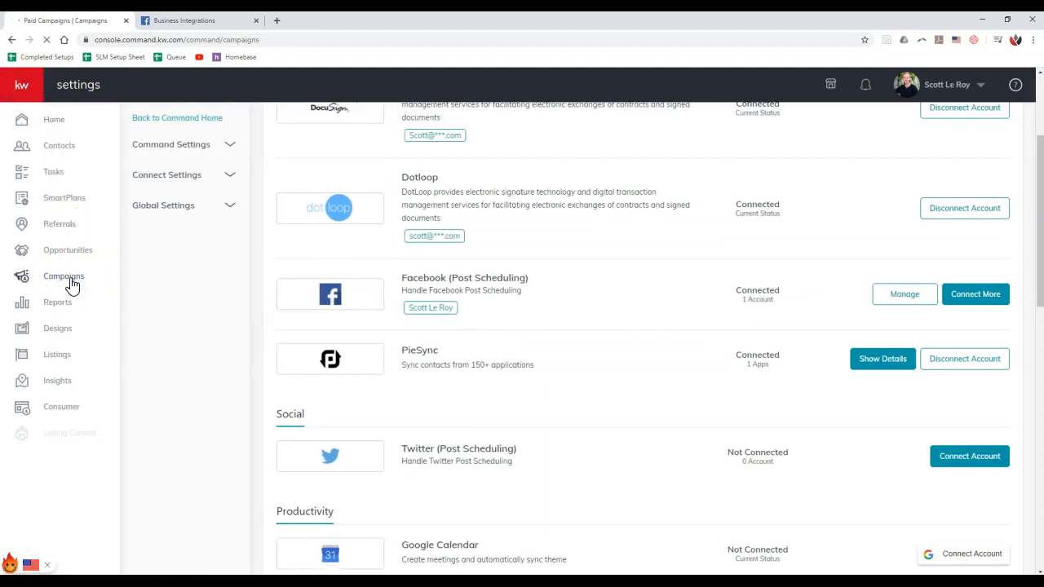
{"action": "left_click", "coordinate": [62, 276]}
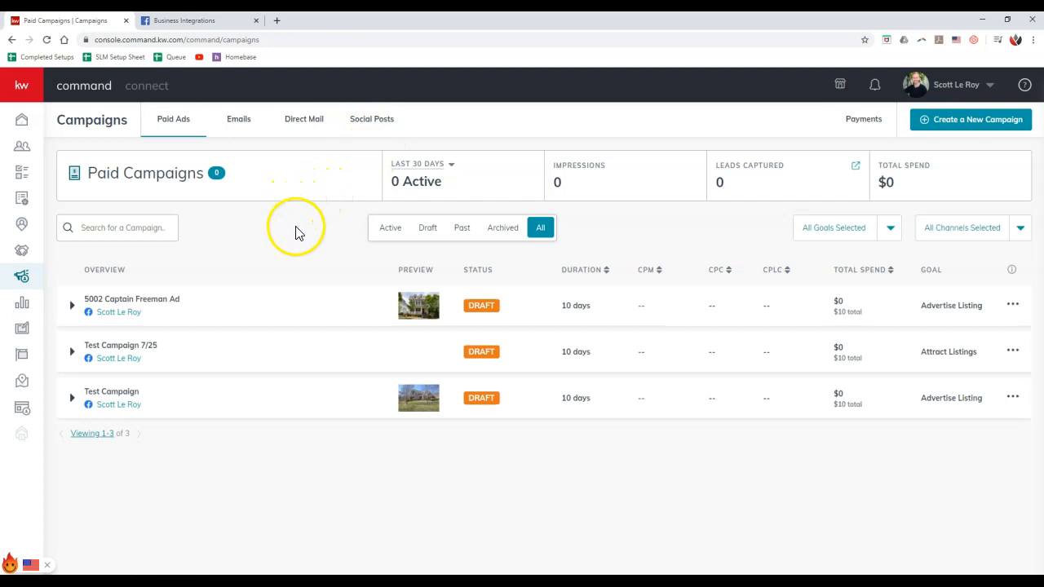
{"action": "mouse_move", "coordinate": [297, 237]}
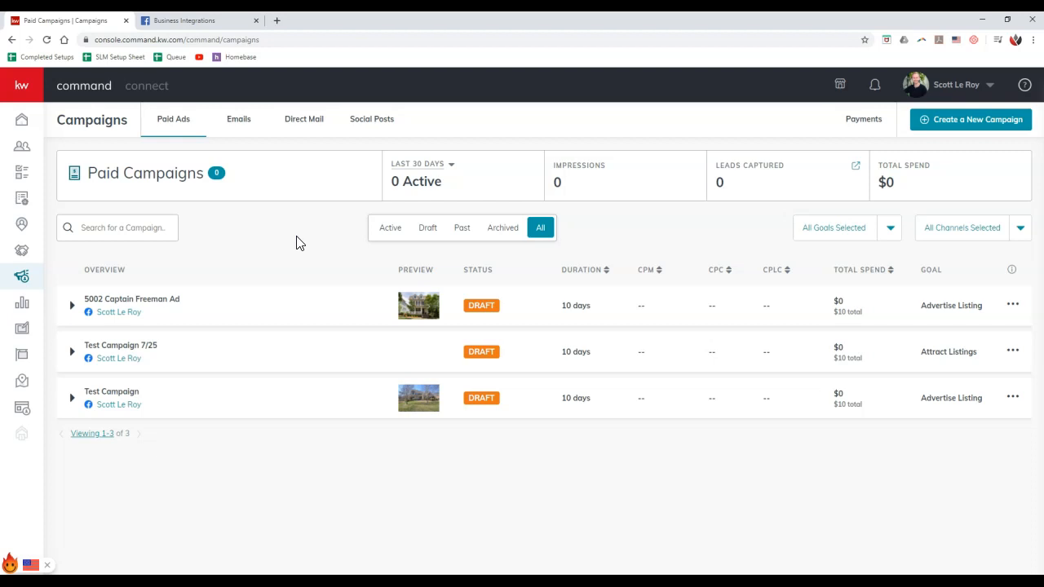
{"action": "left_click", "coordinate": [199, 20]}
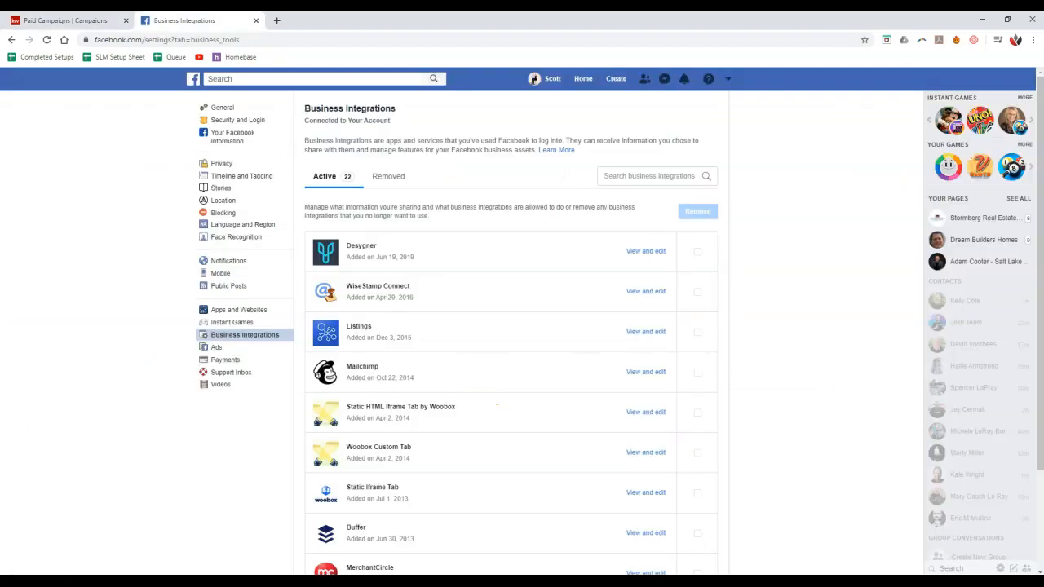
Go to facebook.com/pages, then close Facebook to return to the KW Command Paid Campaigns list.
{"action": "left_click", "coordinate": [166, 39]}
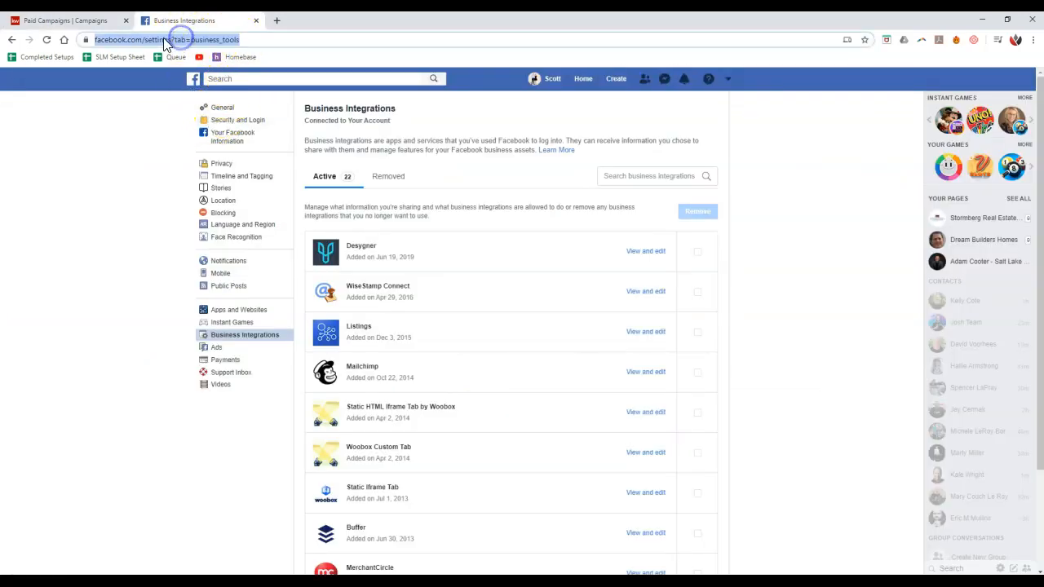
{"action": "mouse_move", "coordinate": [443, 58]}
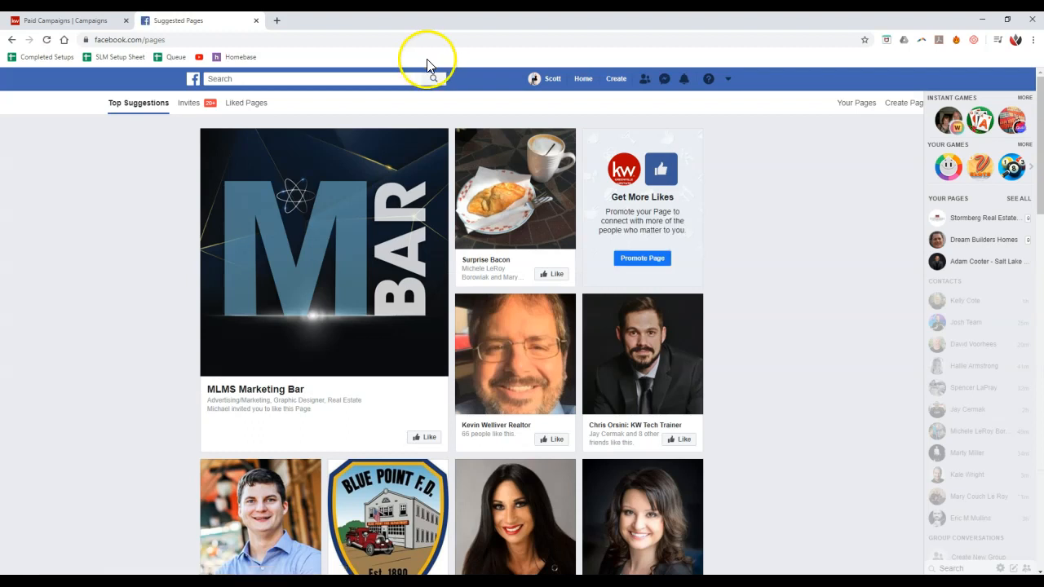
{"action": "mouse_move", "coordinate": [904, 103]}
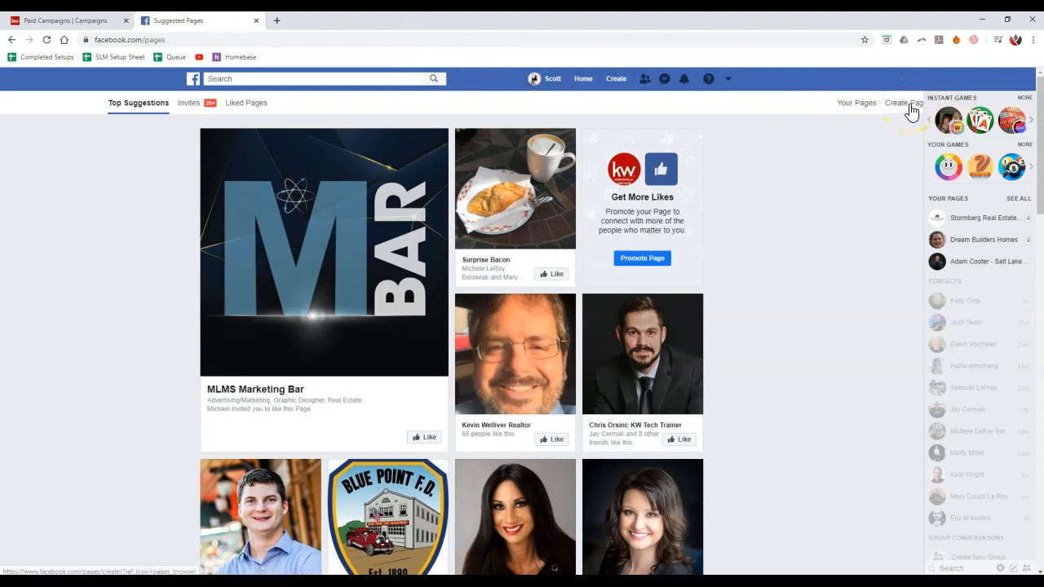
{"action": "mouse_move", "coordinate": [251, 23]}
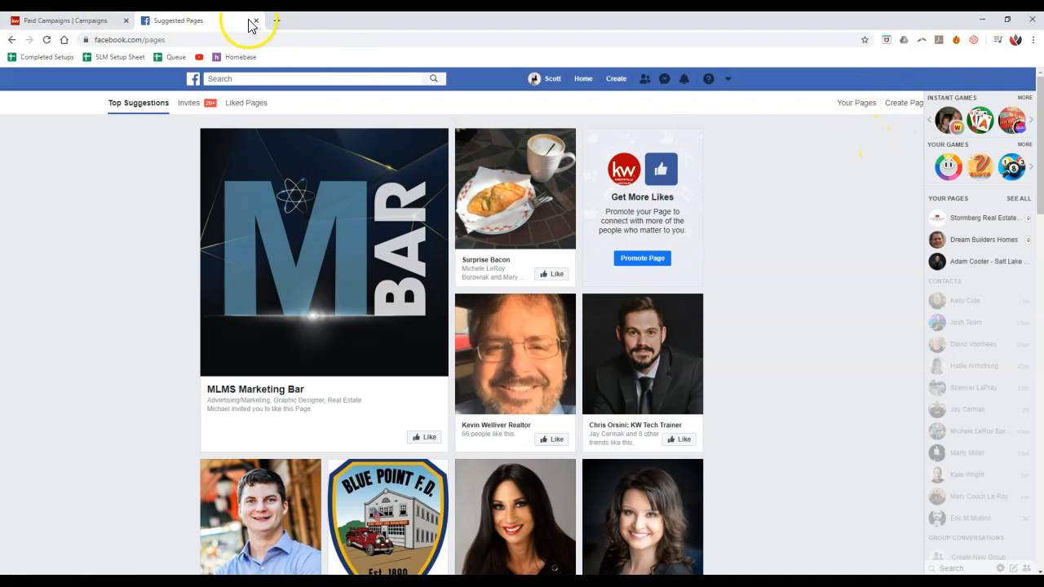
{"action": "left_click", "coordinate": [254, 19]}
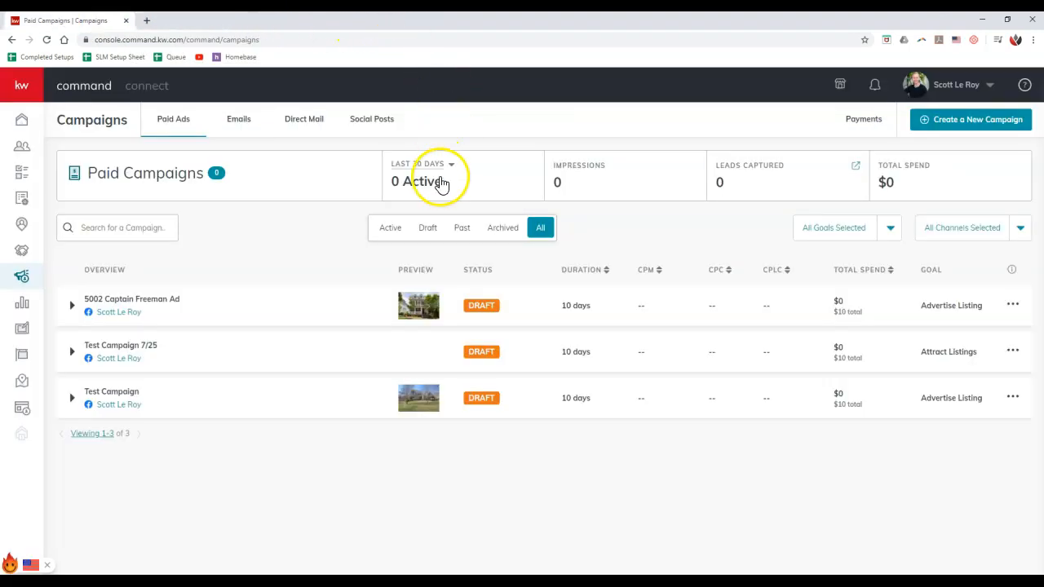